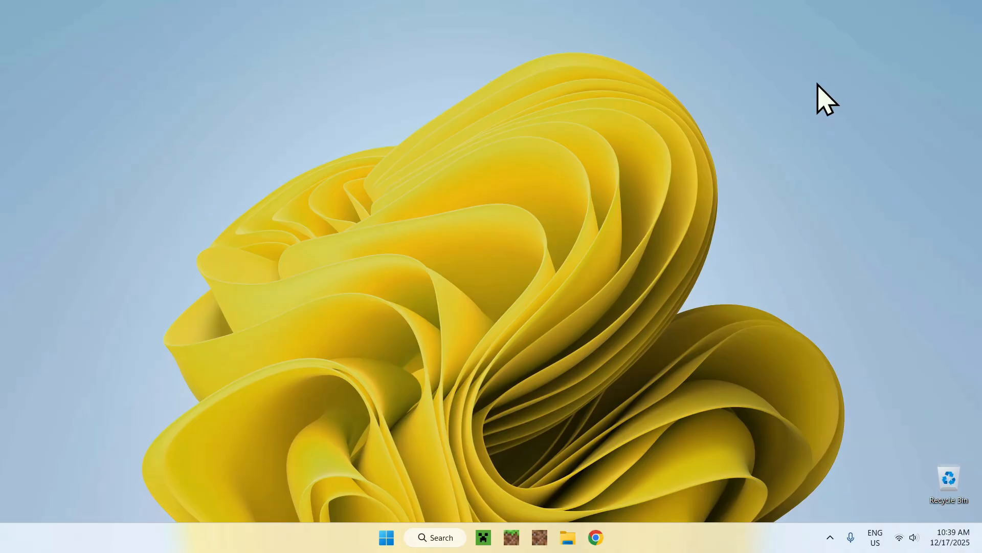
pyautogui.moveTo(859, 185)
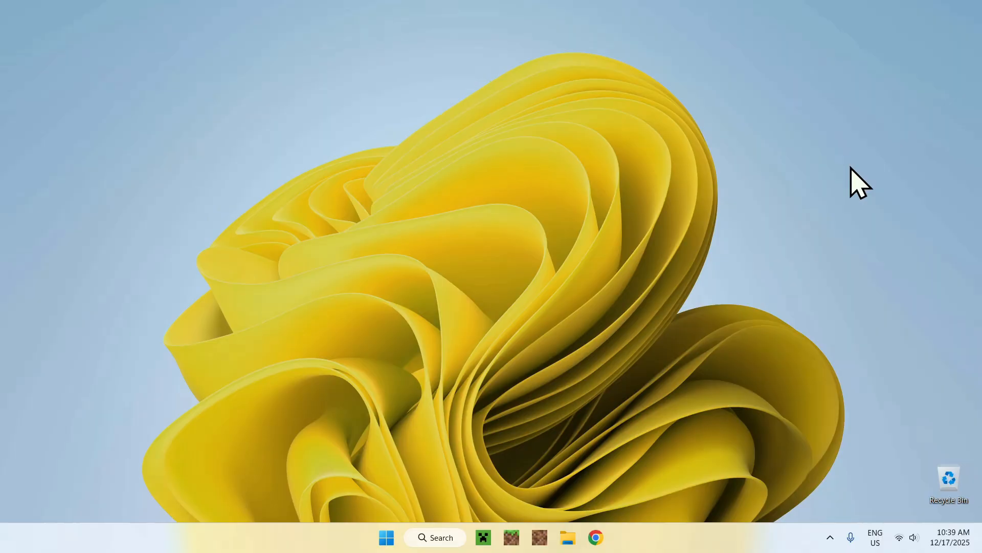
pyautogui.moveTo(595, 508)
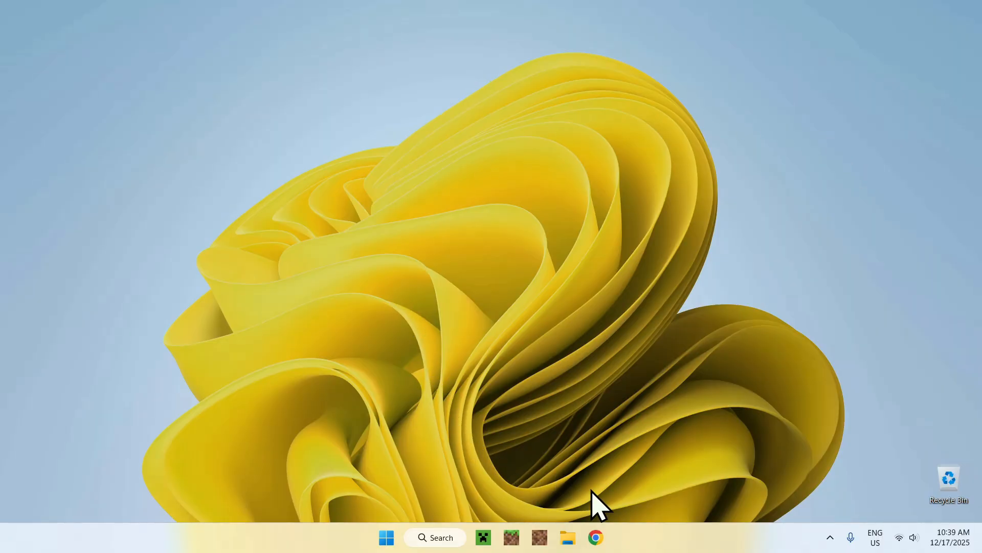
# Step: Launch Chrome and run a Google search for 'Modrinth'
pyautogui.click(594, 537)
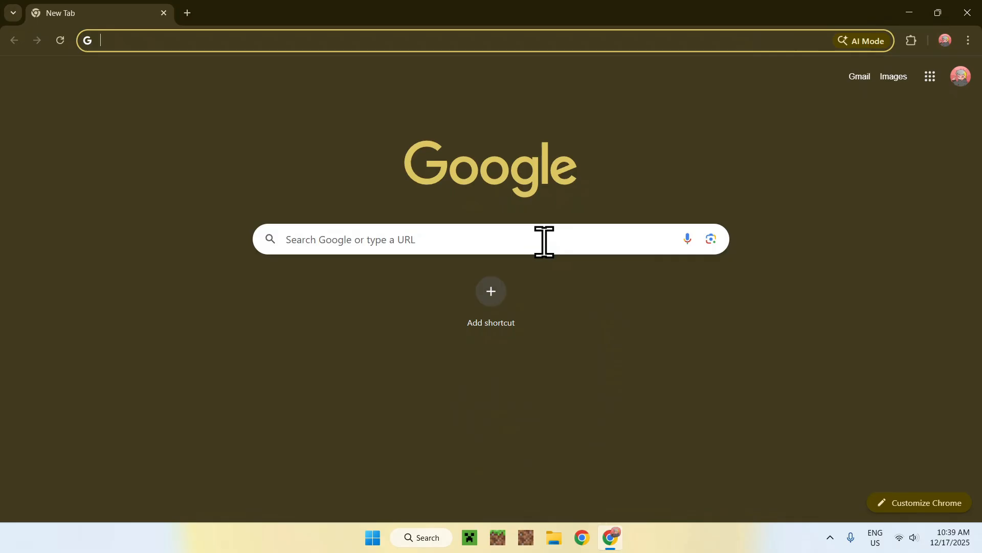
pyautogui.write('Mo')
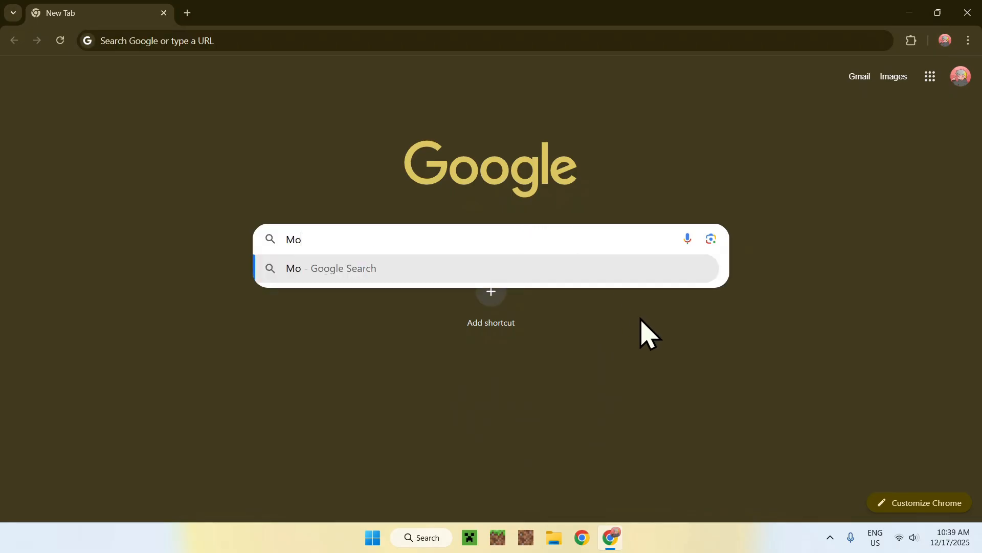
pyautogui.write('drinth')
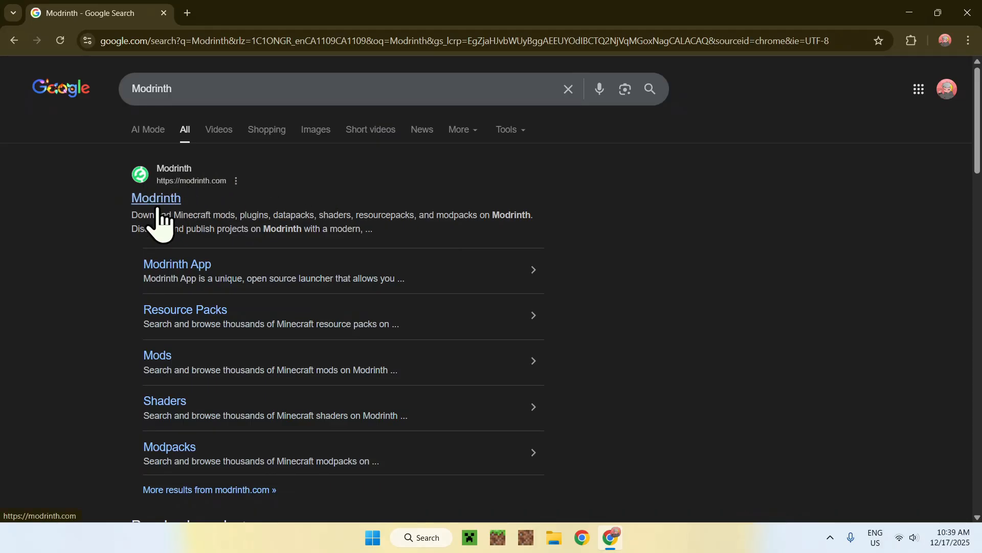
# Step: Go to the Modrinth site and browse its Resource Packs catalogue via Discover content
pyautogui.click(156, 198)
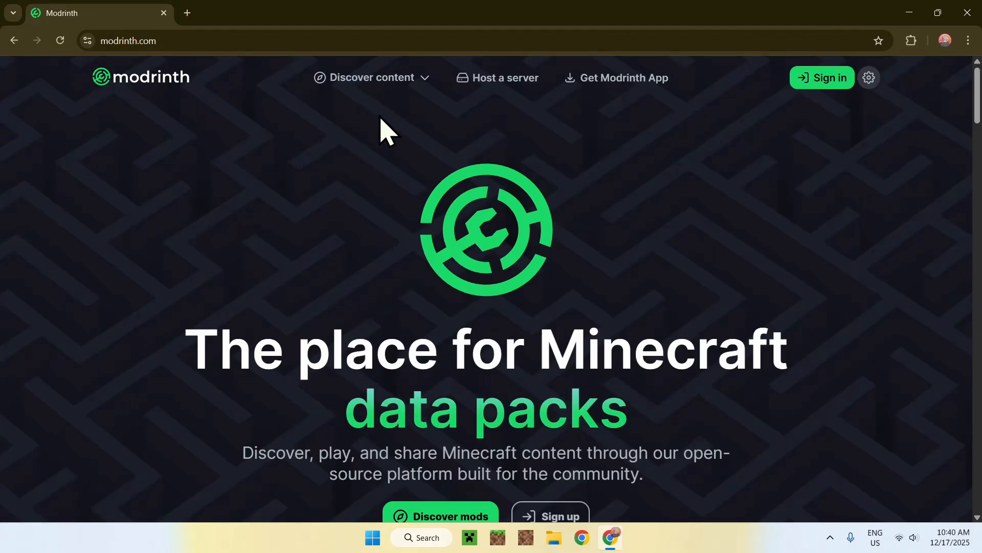
pyautogui.click(371, 77)
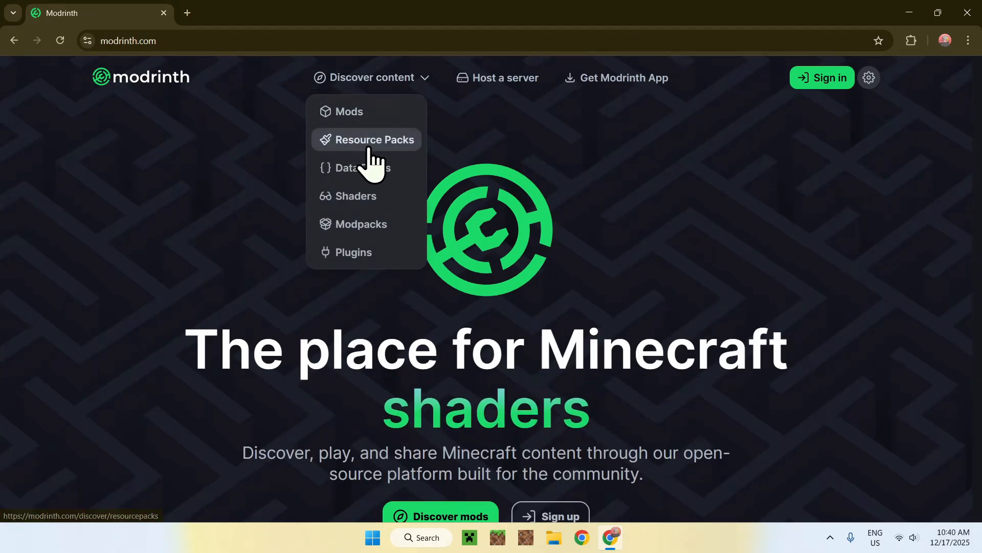
pyautogui.click(376, 139)
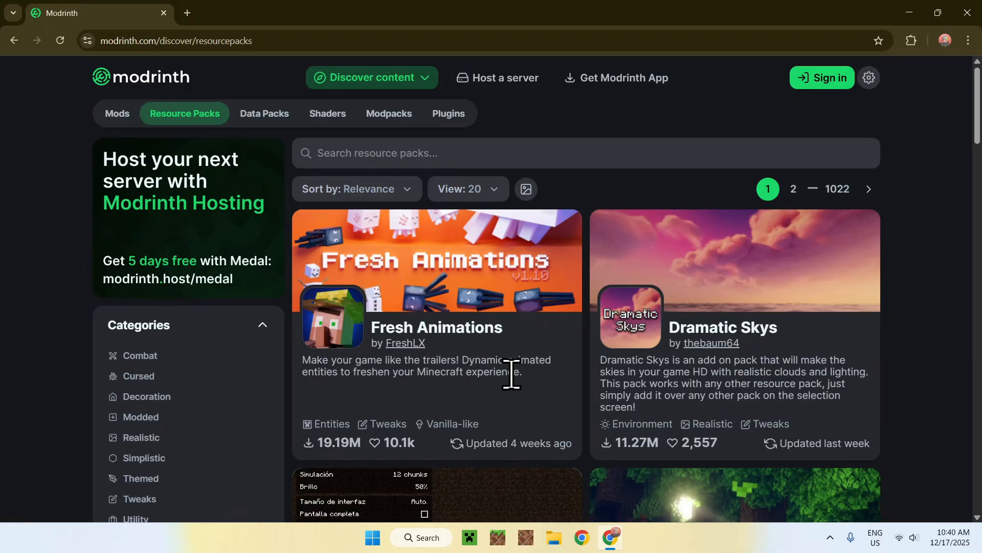
pyautogui.moveTo(559, 408)
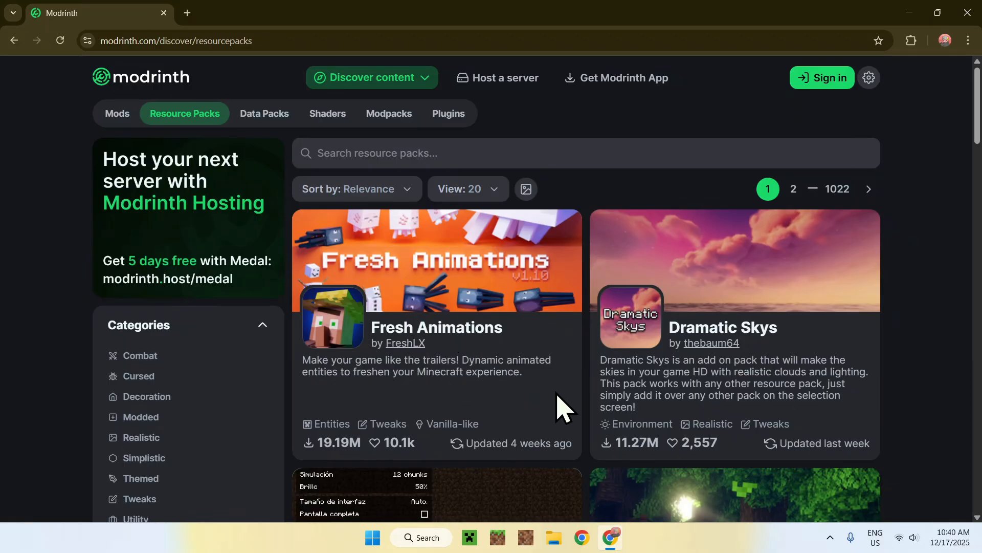
pyautogui.moveTo(551, 398)
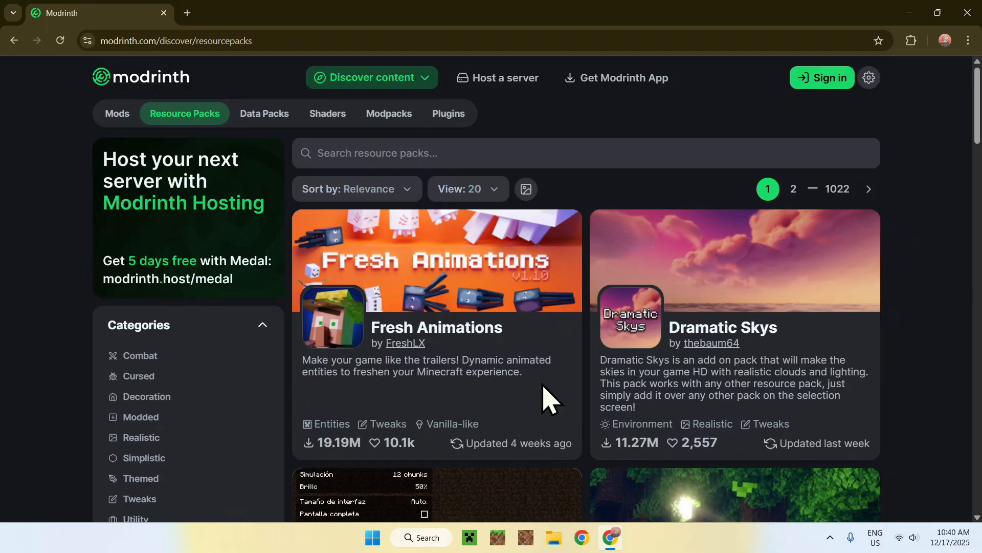
pyautogui.click(570, 153)
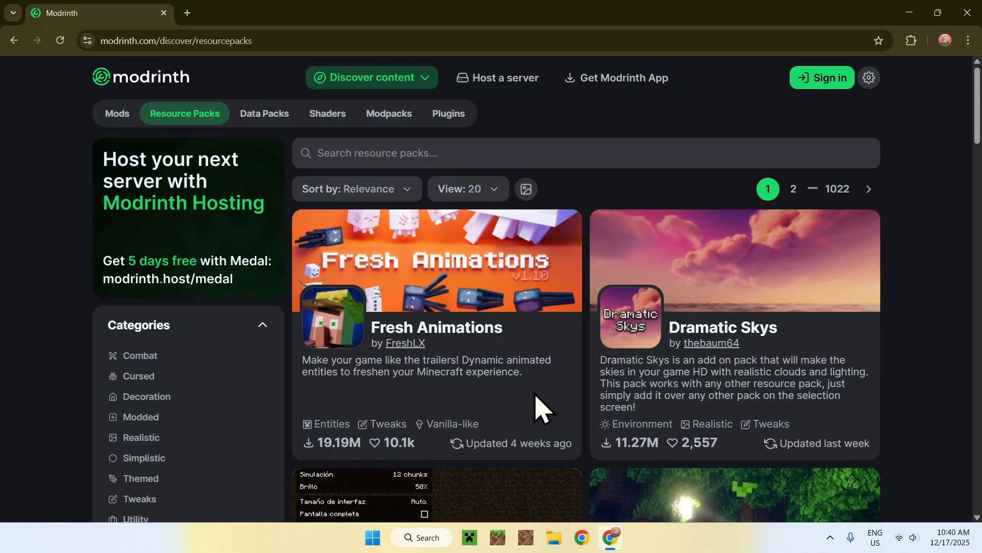
pyautogui.moveTo(426, 339)
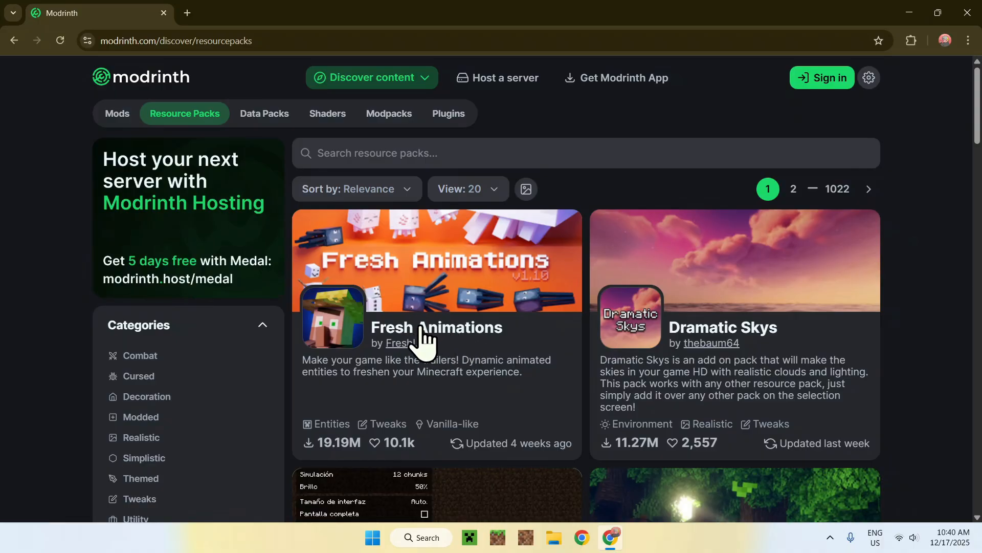
# Step: From Fresh Animations' versions filtered to Minecraft 1.21.11, download the 1.10.2 release
pyautogui.click(435, 328)
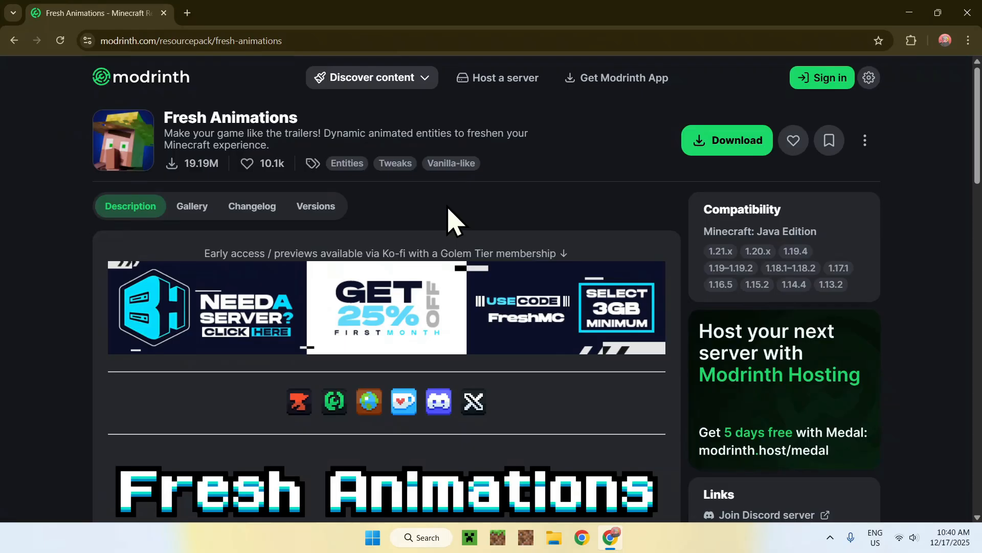
pyautogui.moveTo(323, 231)
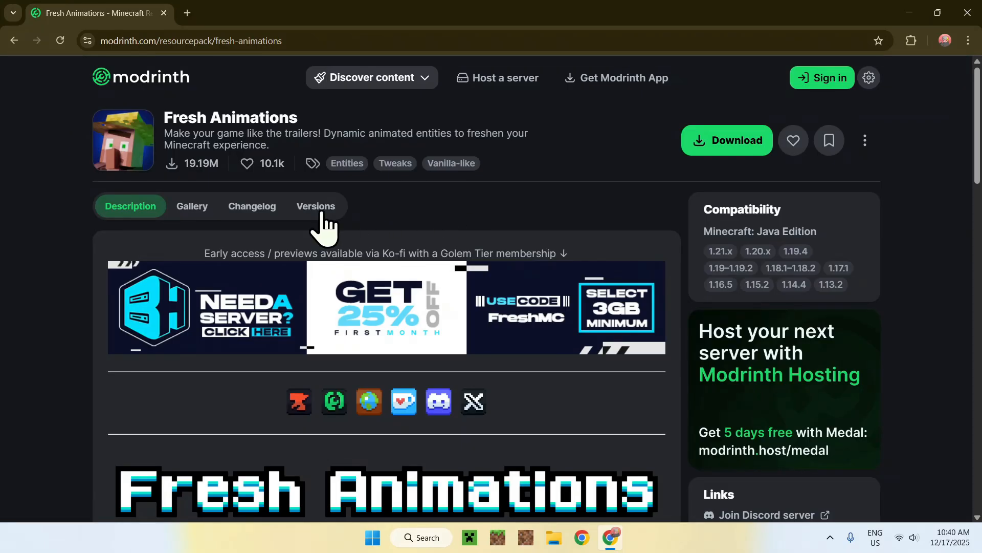
pyautogui.click(315, 206)
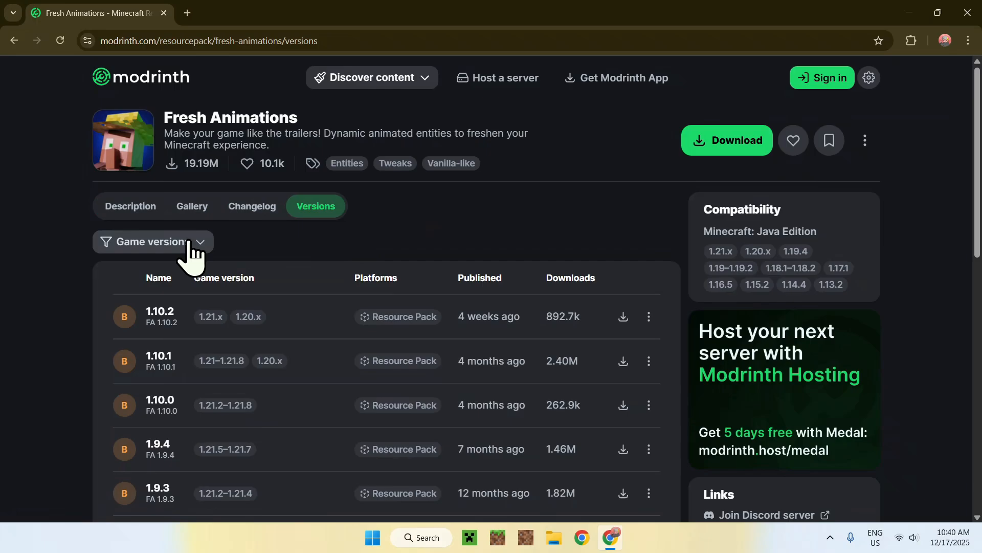
pyautogui.click(152, 241)
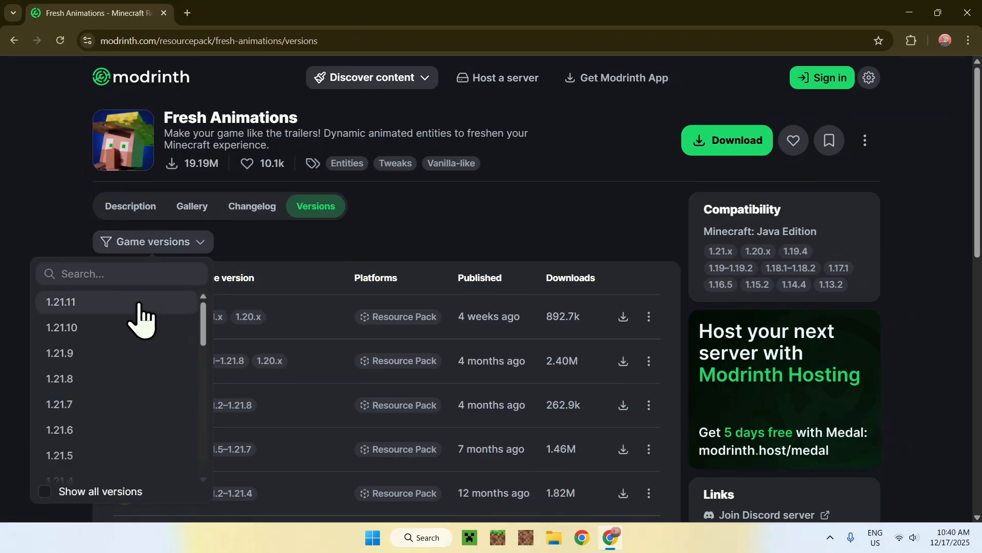
pyautogui.click(60, 302)
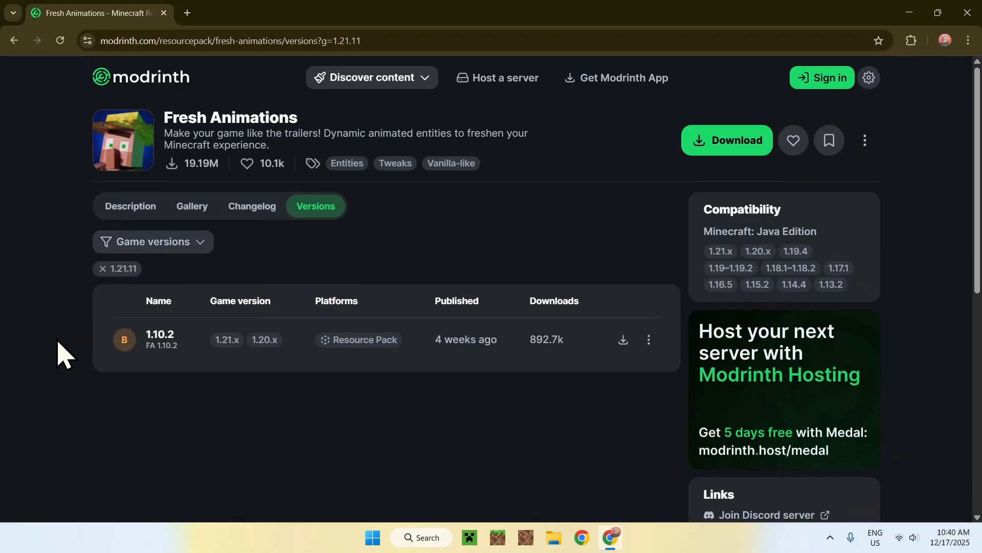
pyautogui.moveTo(618, 388)
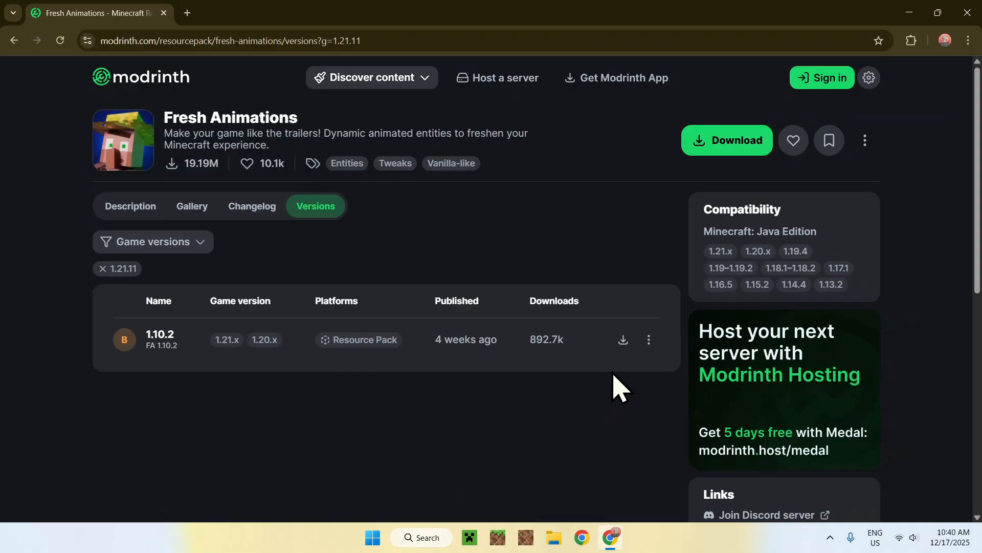
pyautogui.click(622, 339)
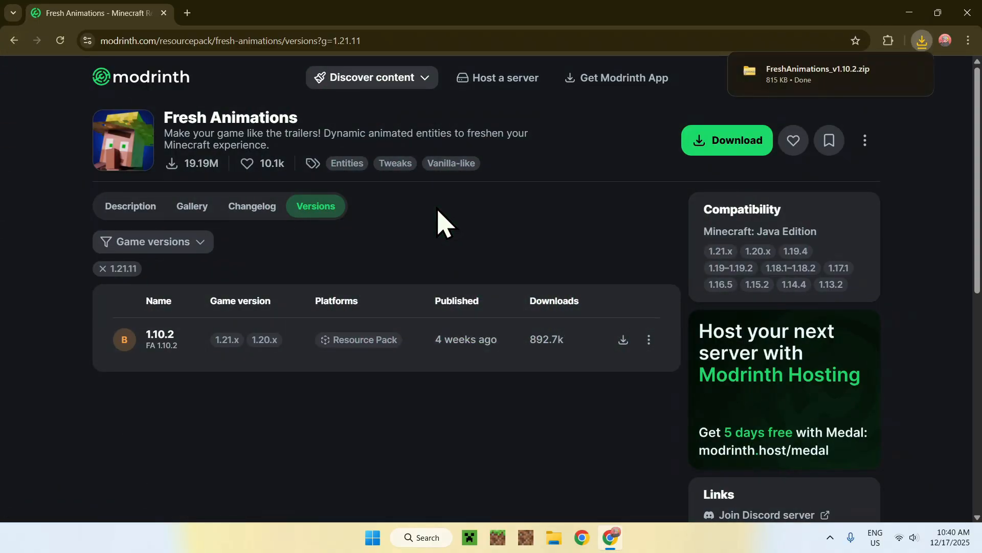
pyautogui.moveTo(505, 229)
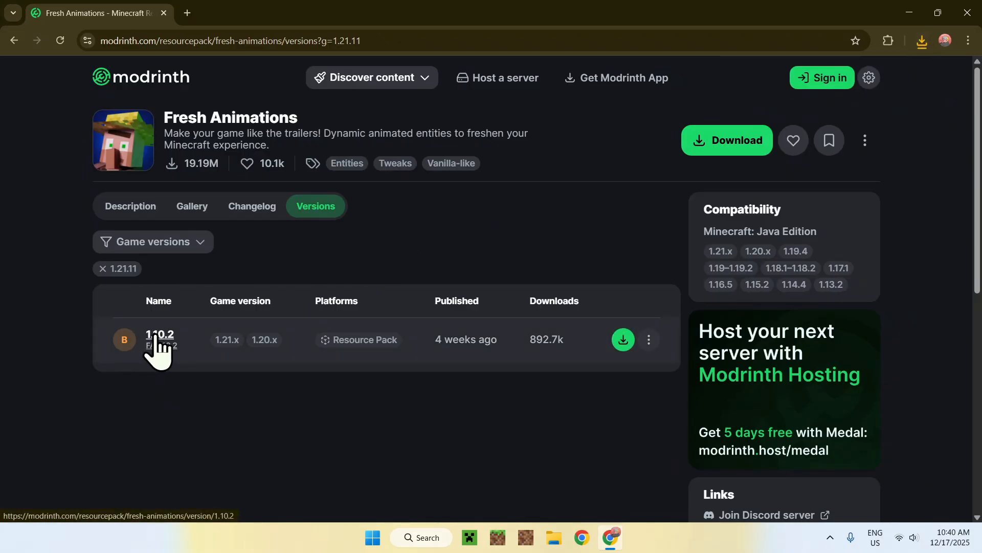
# Step: View the Fresh Animations 1.10.2 version details down to its required dependencies
pyautogui.click(160, 334)
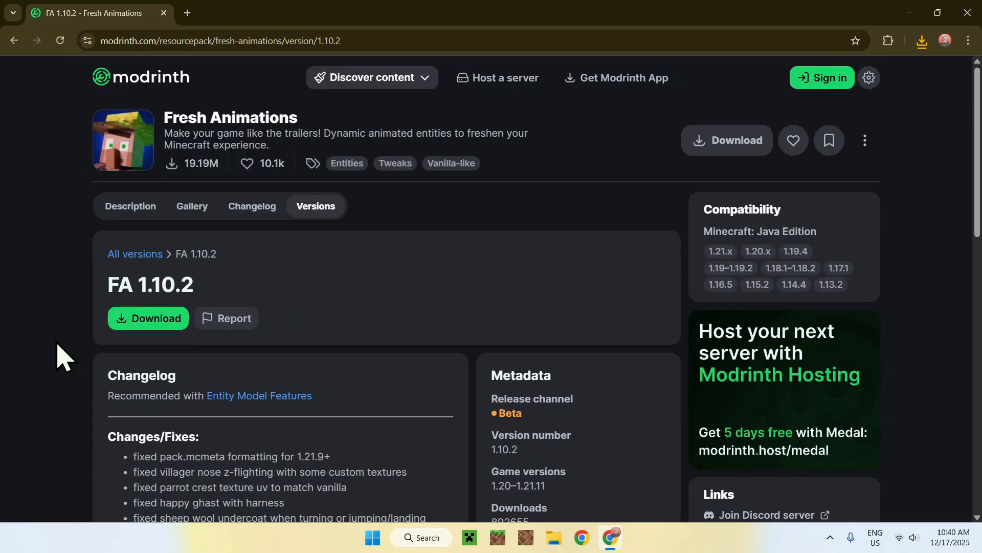
pyautogui.scroll(-3)
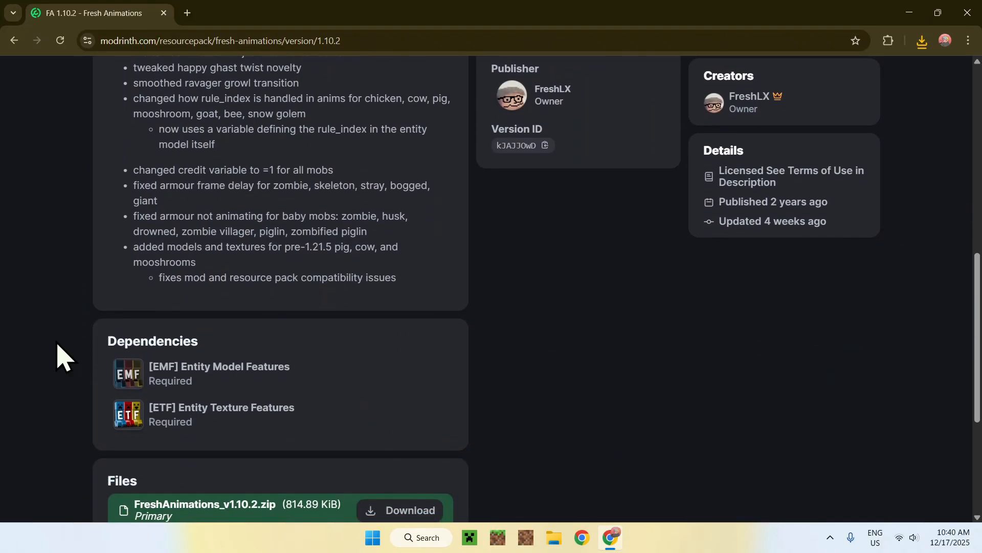
pyautogui.moveTo(55, 376)
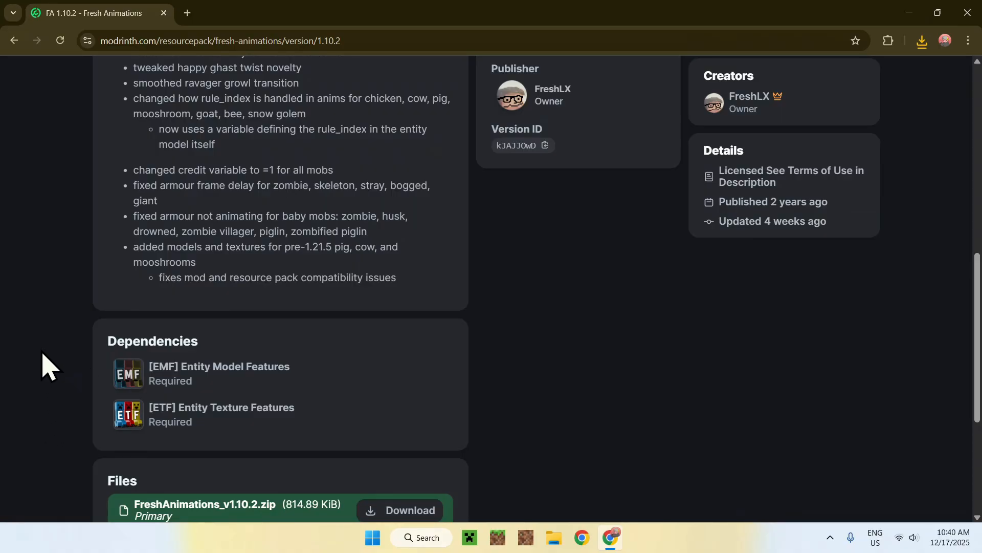
pyautogui.moveTo(319, 386)
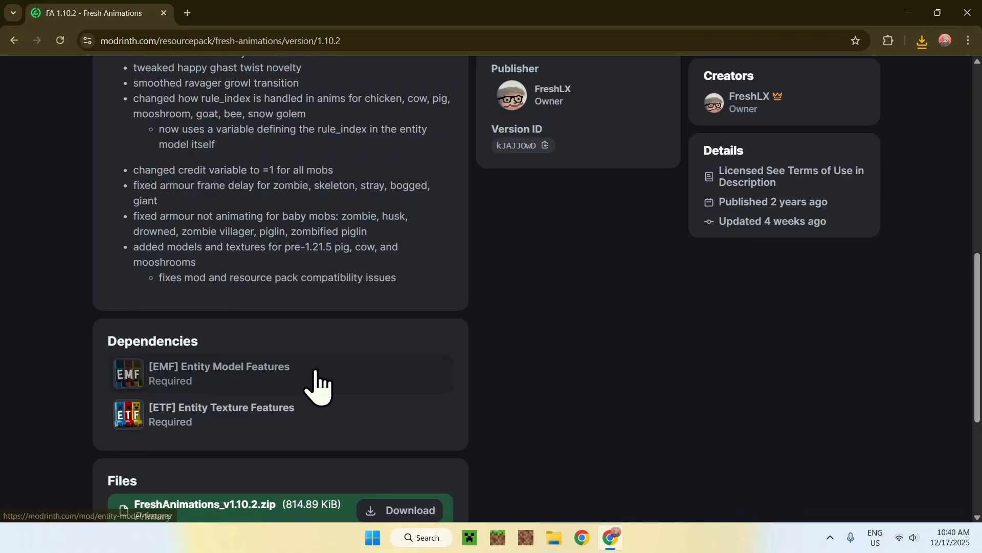
pyautogui.moveTo(303, 382)
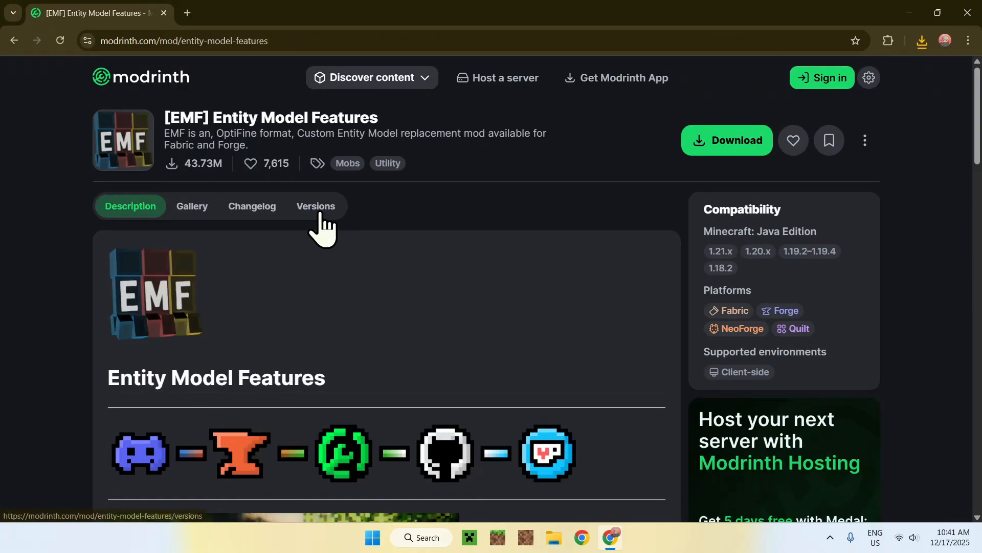
# Step: Filter Entity Model Features versions to Minecraft 1.21.11 and download the 3.0.8-fabric-1.21.11 build
pyautogui.click(315, 206)
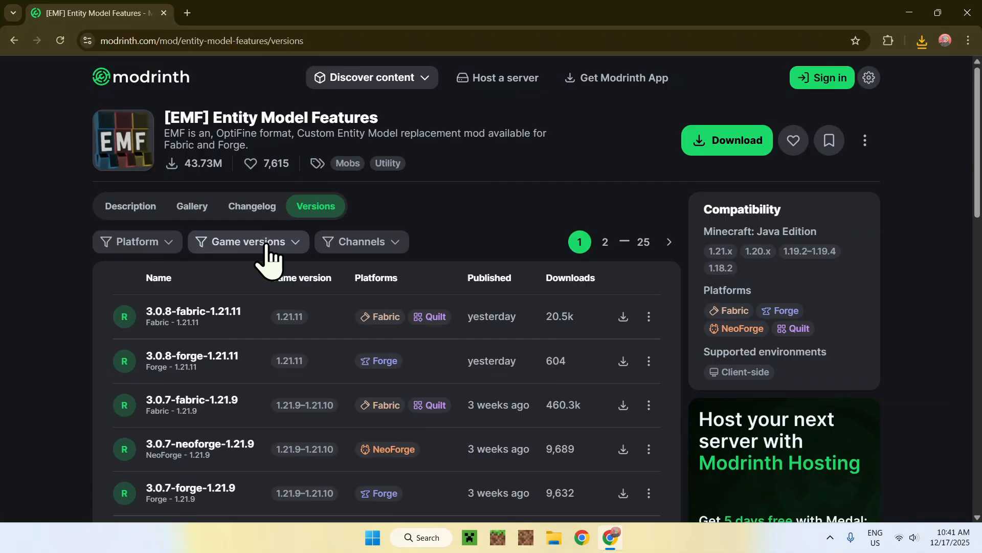
pyautogui.click(246, 241)
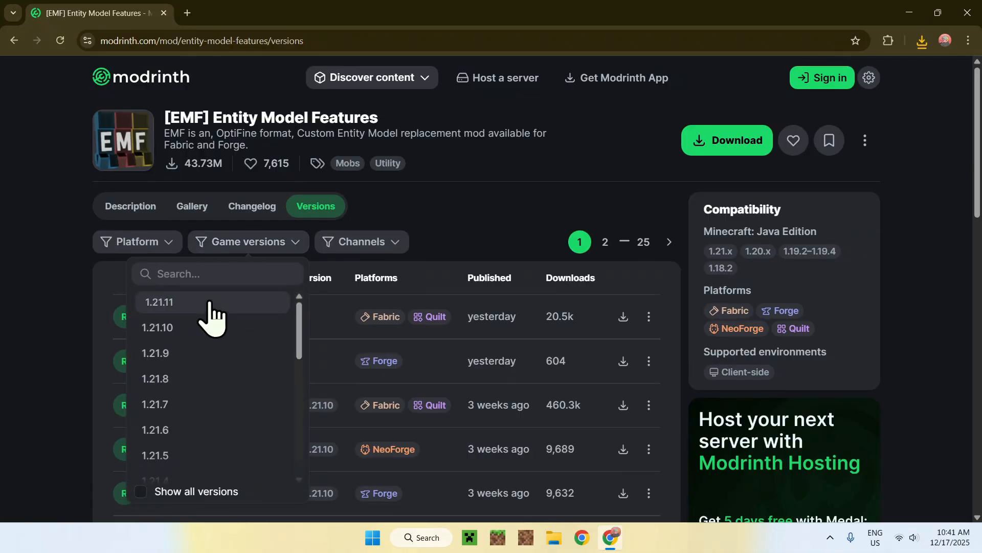
pyautogui.click(160, 301)
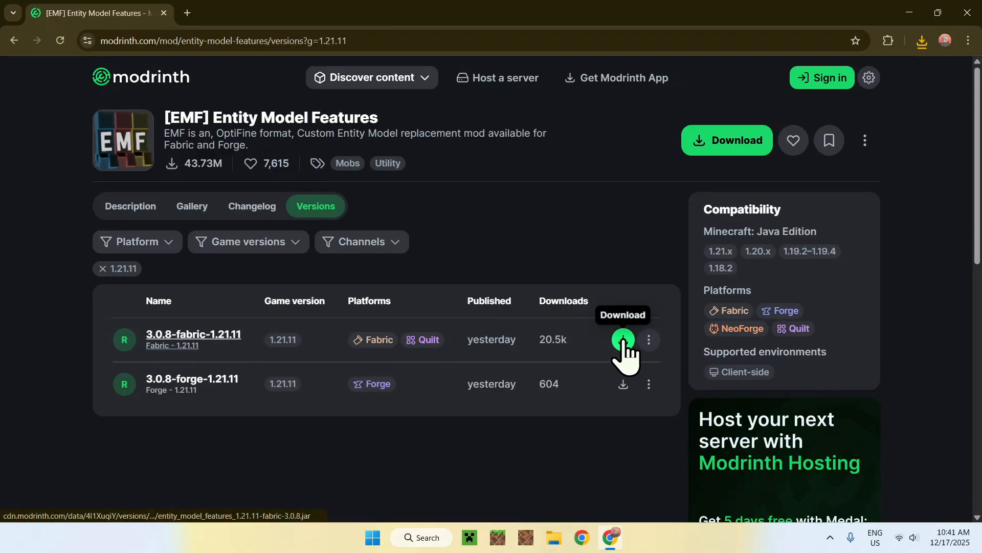
pyautogui.click(622, 339)
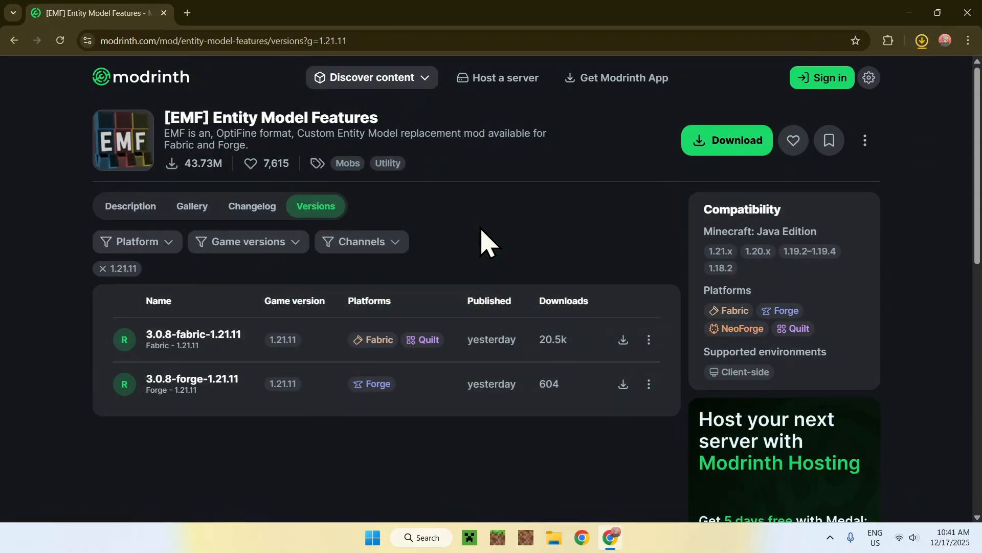
# Step: Go back to the Fresh Animations 1.10.2 page and bring its Dependencies section into view
pyautogui.click(14, 40)
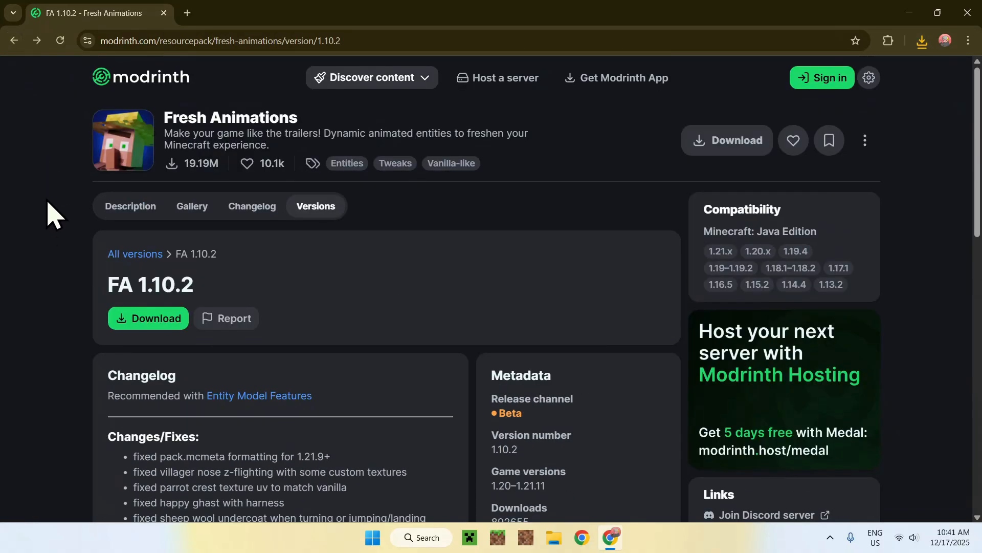
pyautogui.scroll(-3)
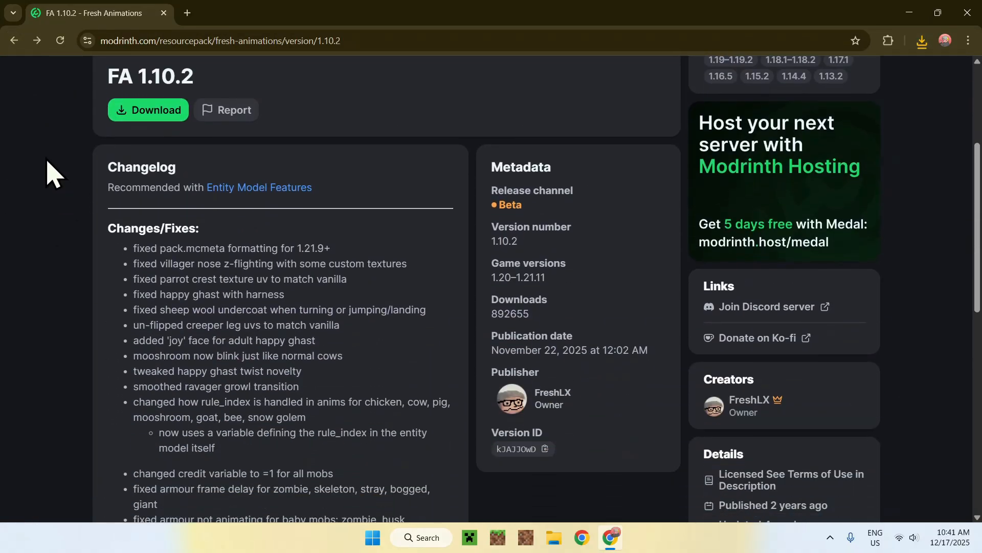
pyautogui.scroll(-3)
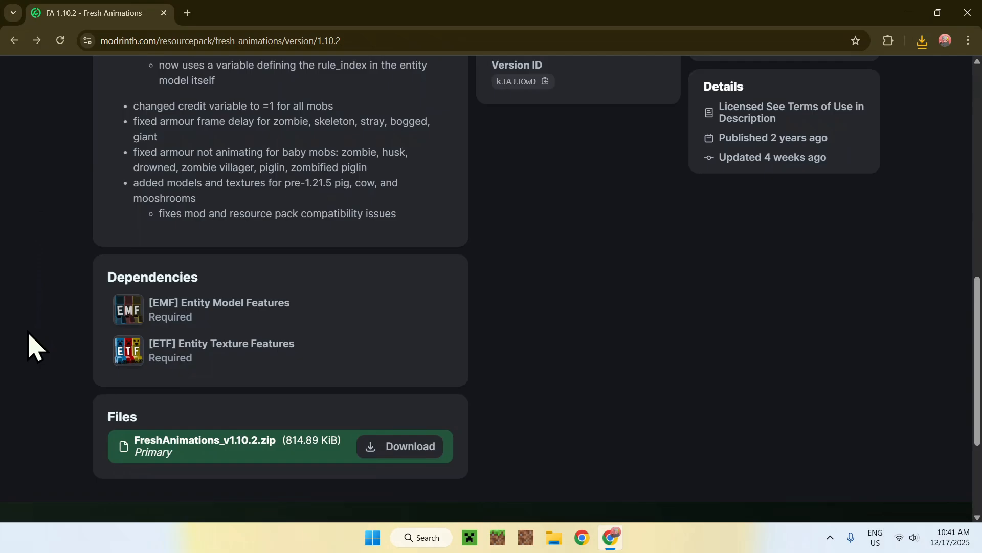
pyautogui.moveTo(316, 363)
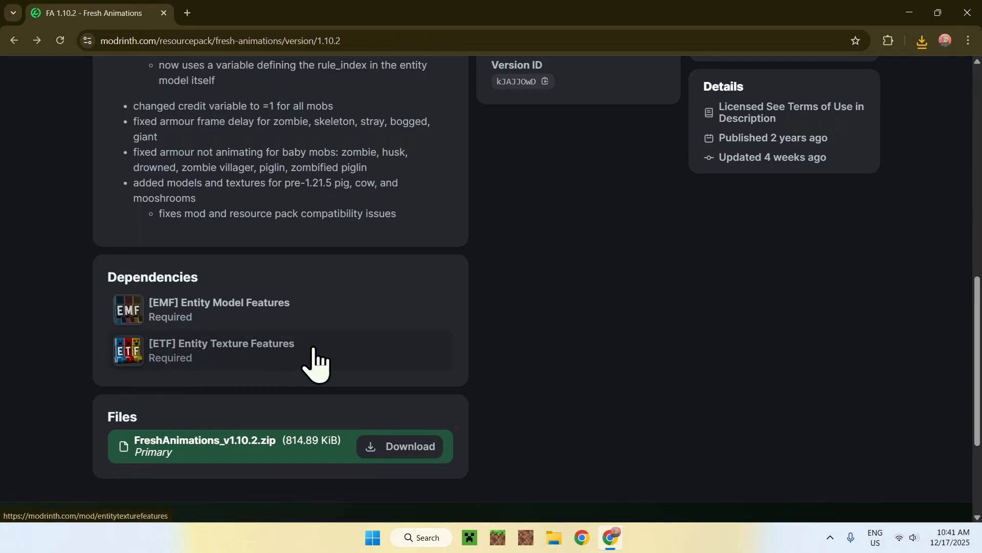
# Step: Get Entity Texture Features 7.0.7 Fabric for Minecraft 1.21.11 and check Chrome's finished downloads
pyautogui.click(221, 349)
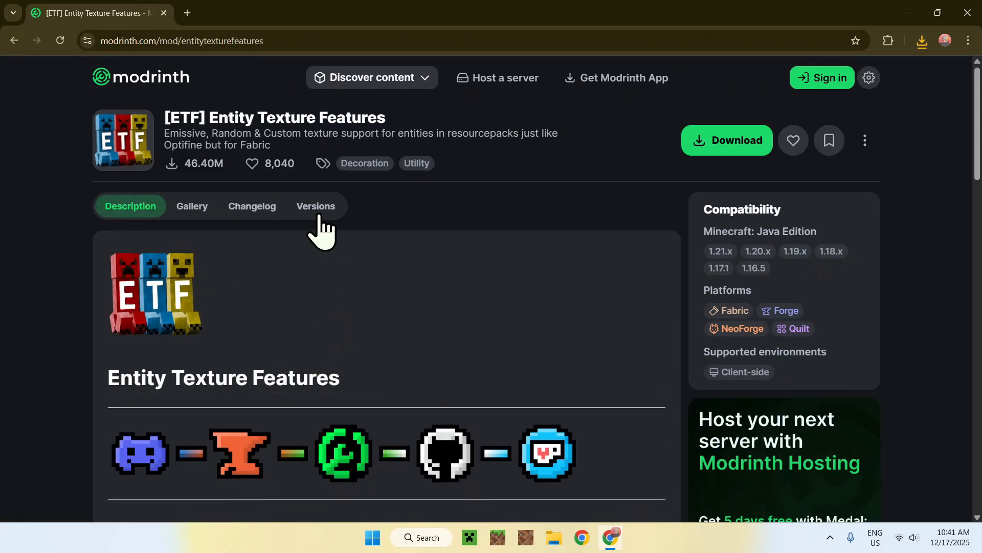
pyautogui.click(315, 206)
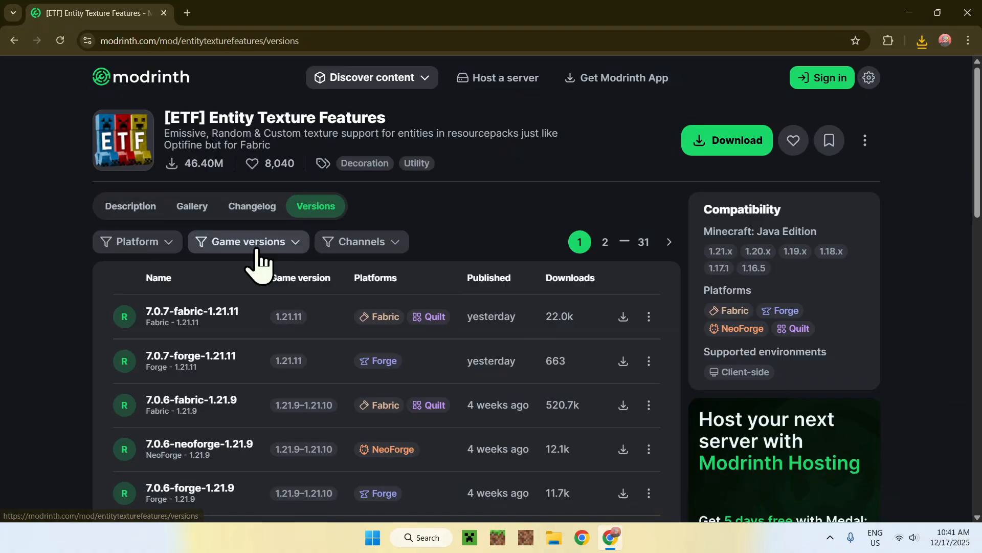
pyautogui.click(248, 241)
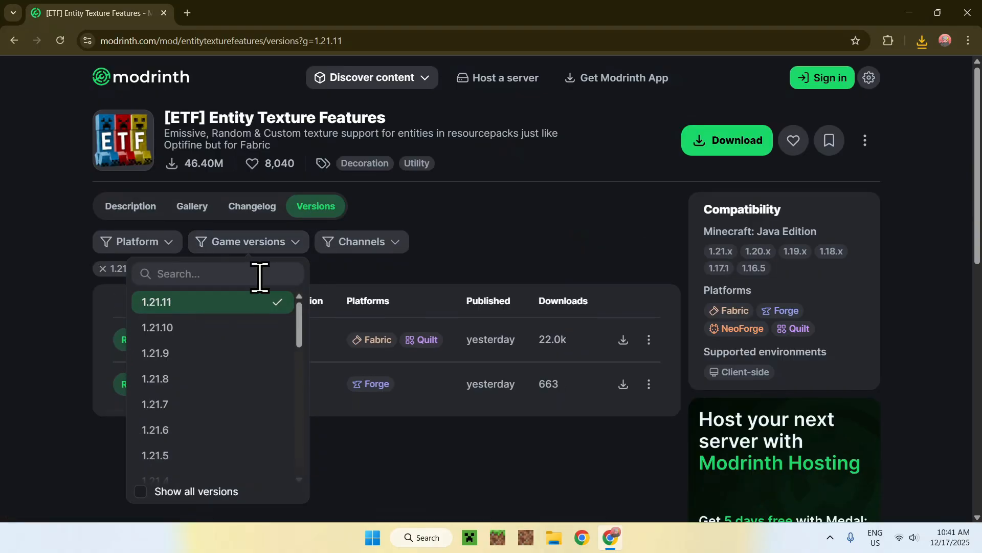
pyautogui.click(497, 226)
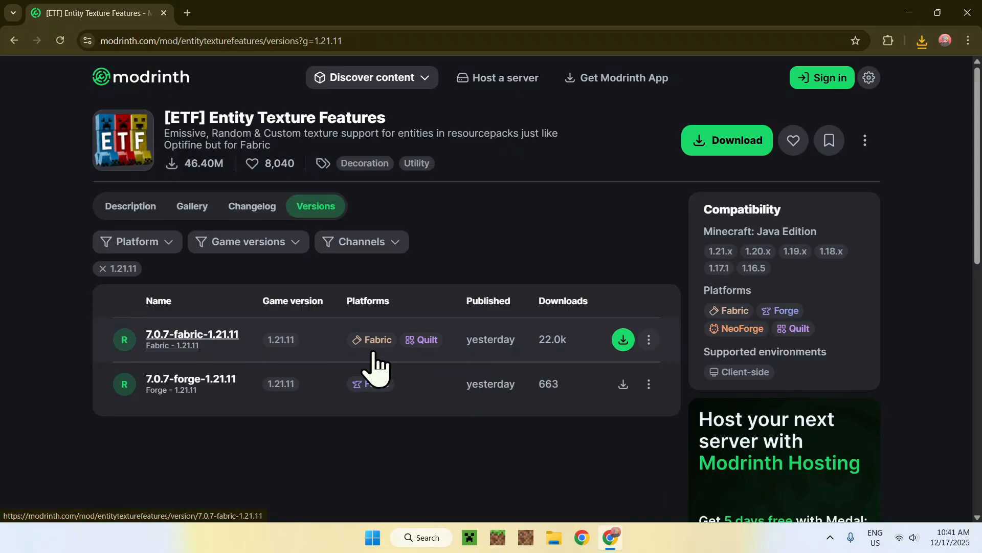
pyautogui.moveTo(288, 373)
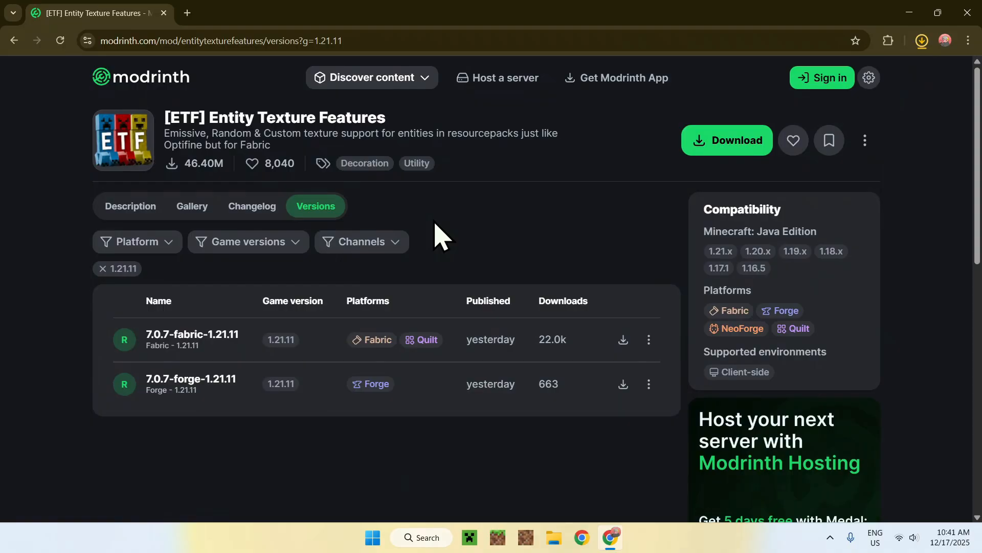
pyautogui.moveTo(484, 229)
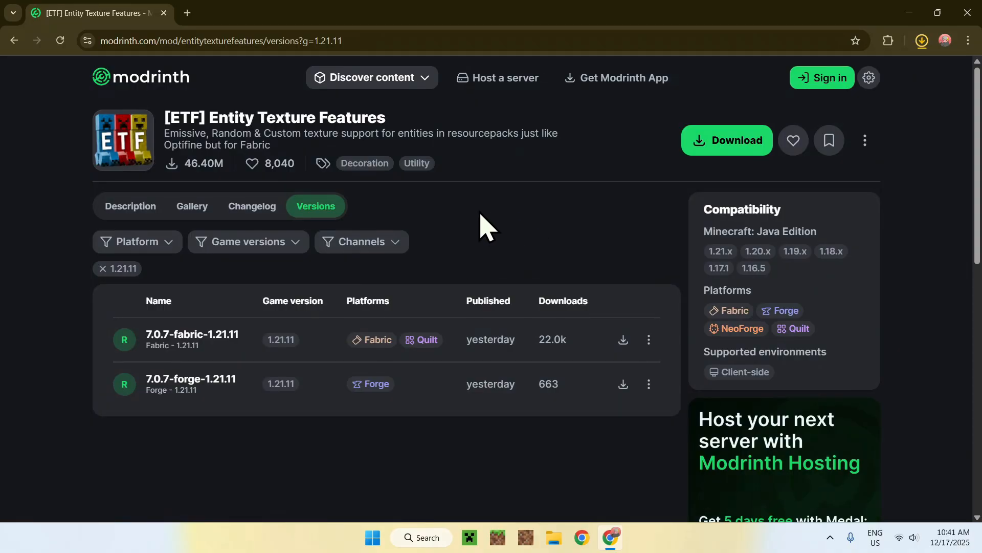
pyautogui.click(921, 40)
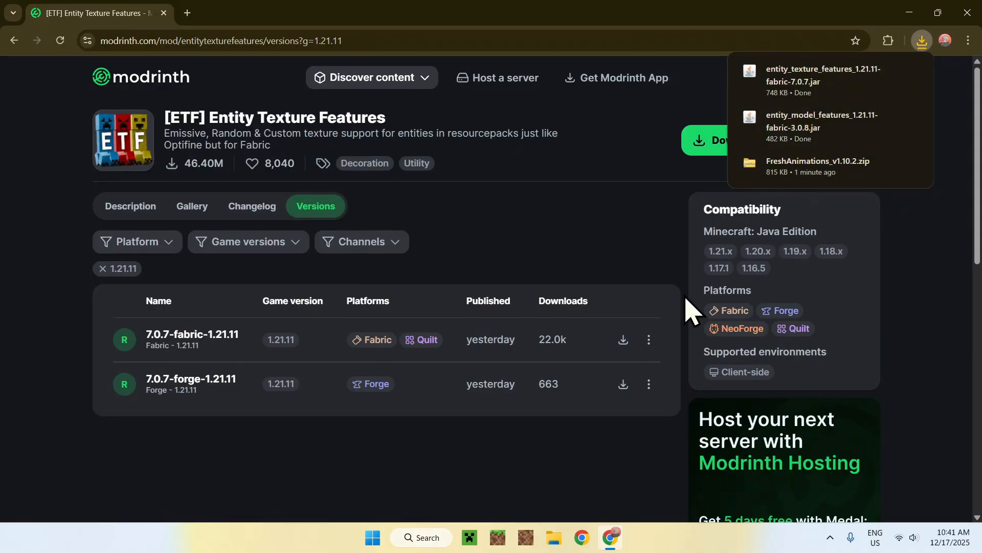
pyautogui.moveTo(415, 137)
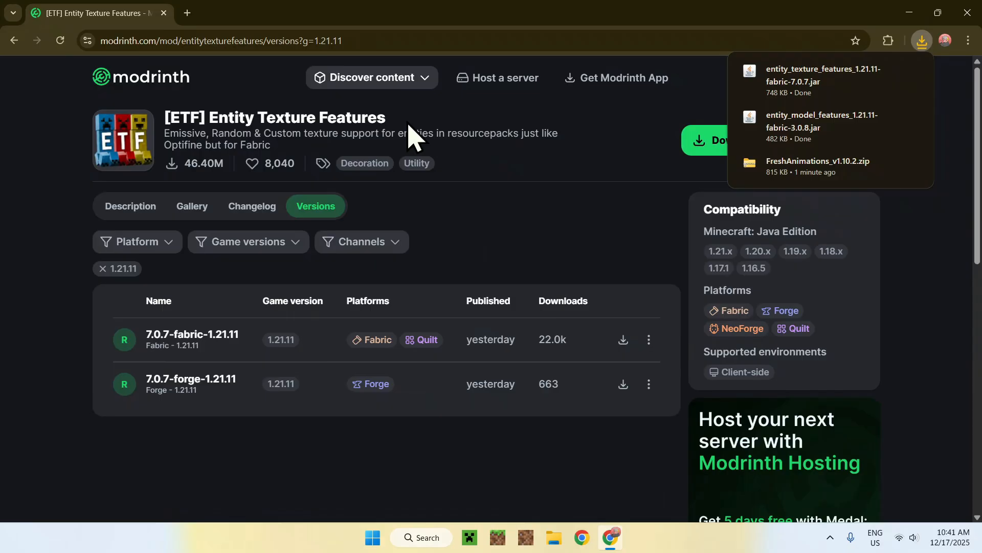
# Step: In a new tab find fabricmc.net's installer page and download fabric-installer-1.1.0.exe for Windows
pyautogui.click(187, 12)
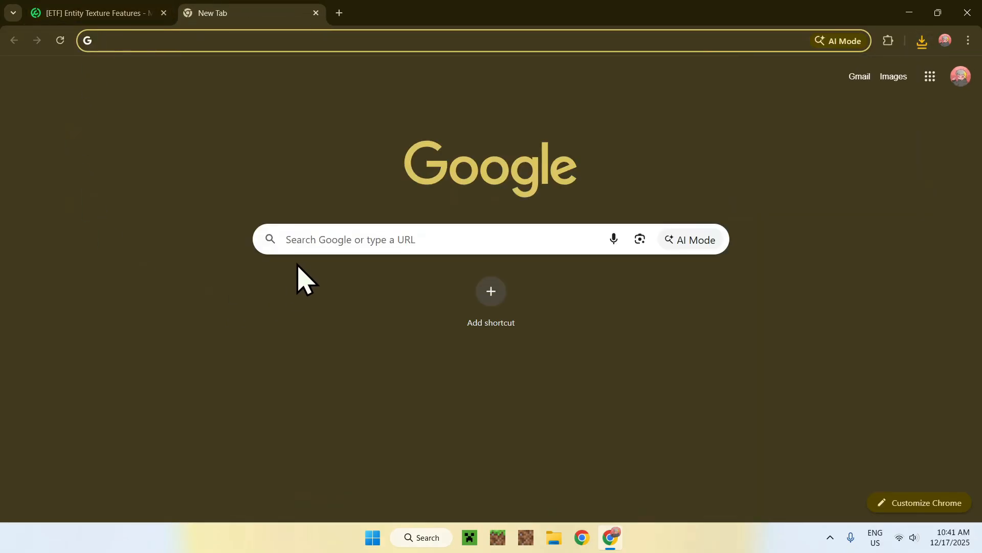
pyautogui.write('F')
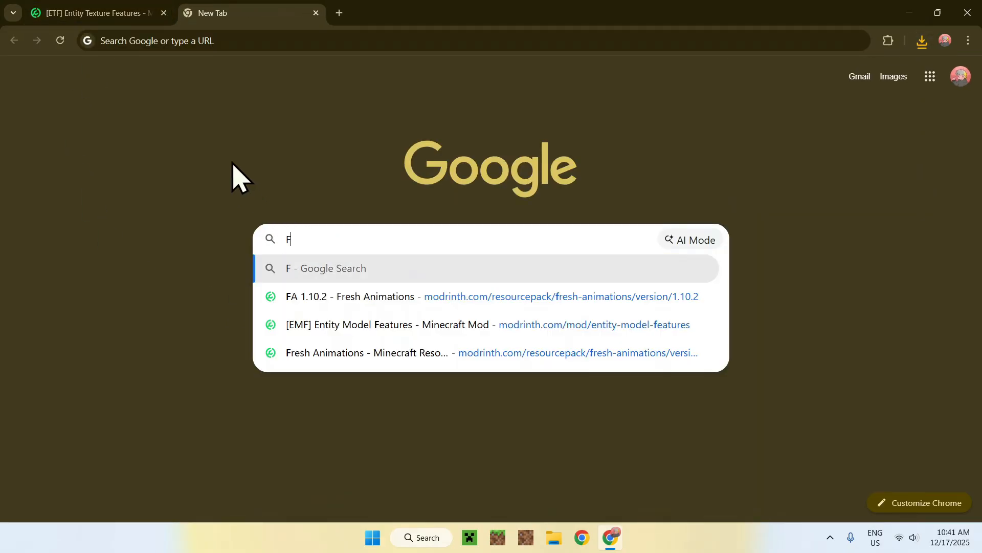
pyautogui.write('abric Mine')
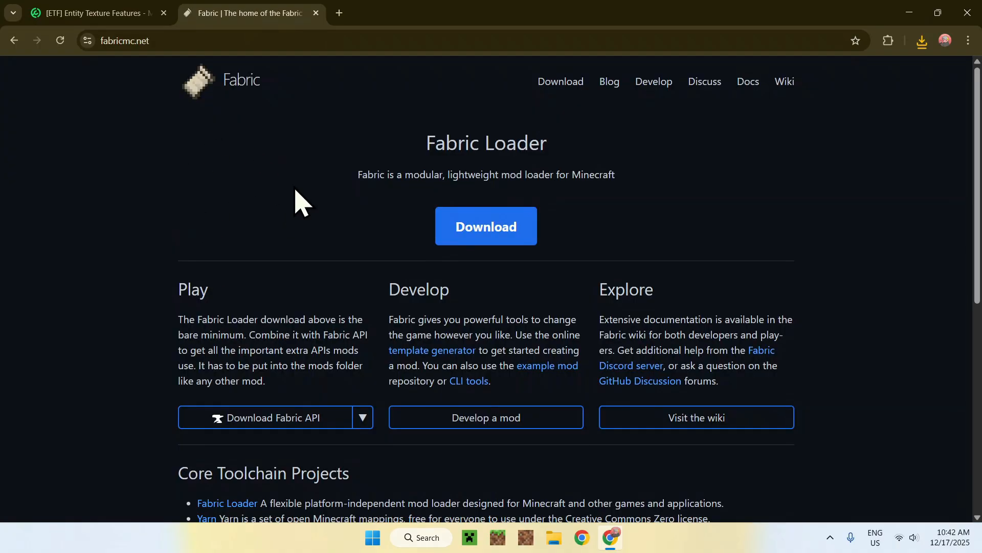
pyautogui.moveTo(462, 270)
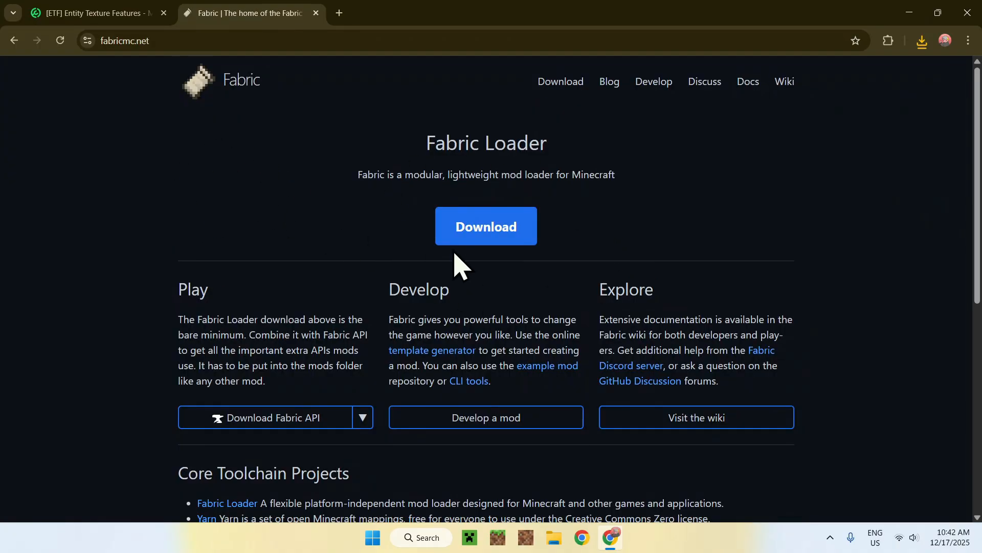
pyautogui.click(486, 226)
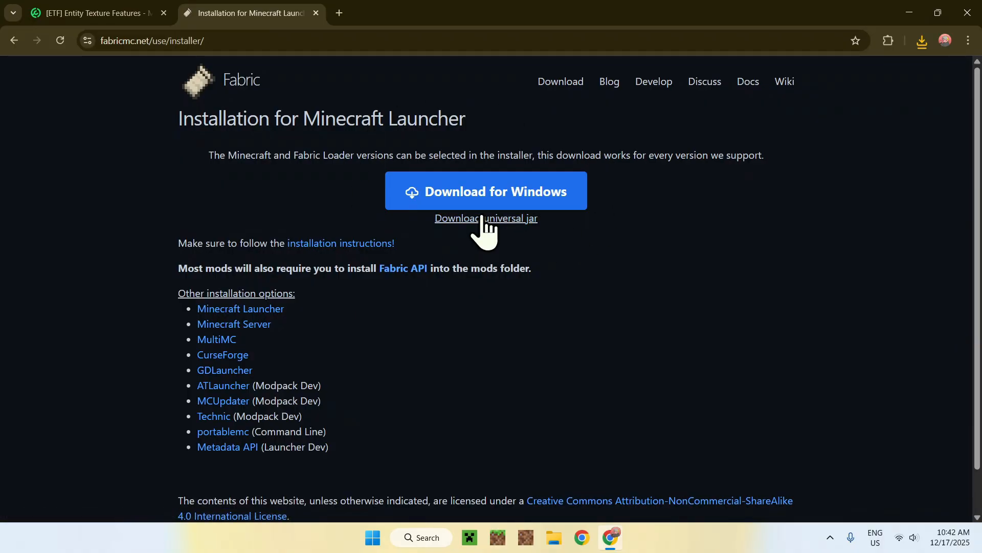
pyautogui.click(921, 40)
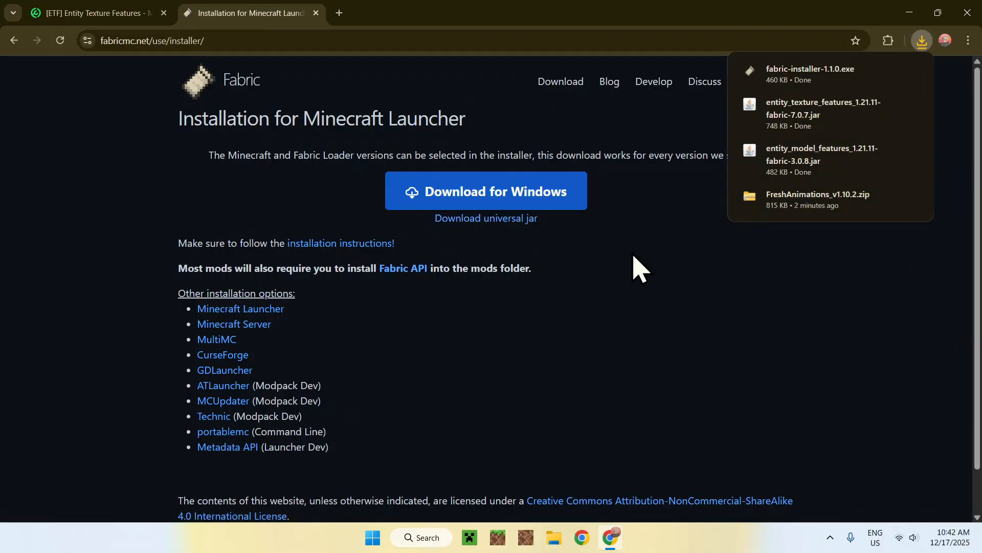
pyautogui.moveTo(796, 122)
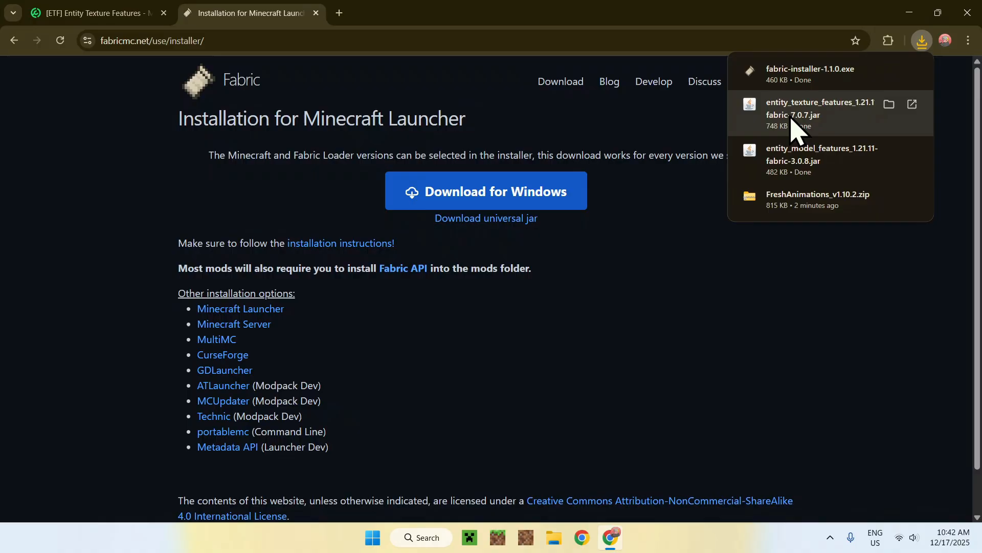
pyautogui.moveTo(783, 209)
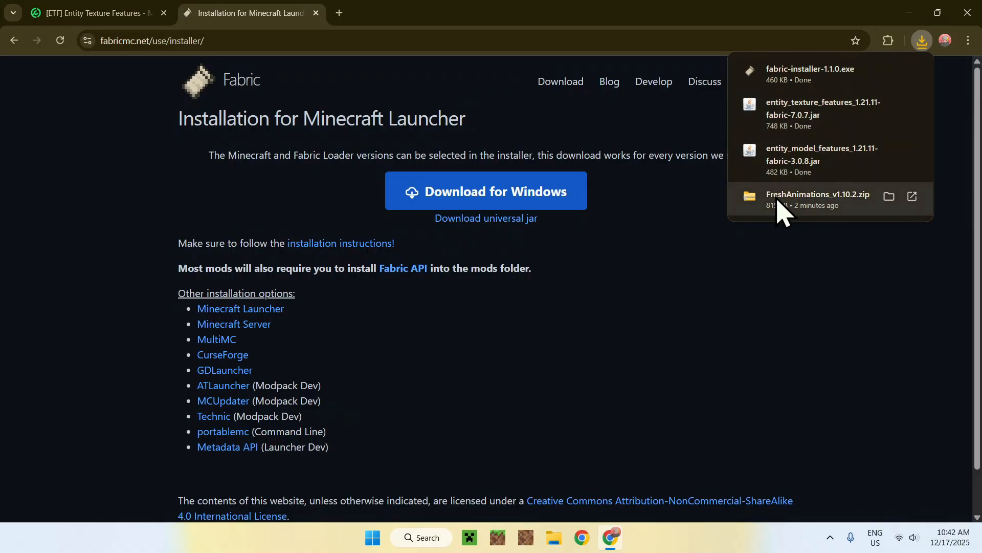
pyautogui.moveTo(720, 279)
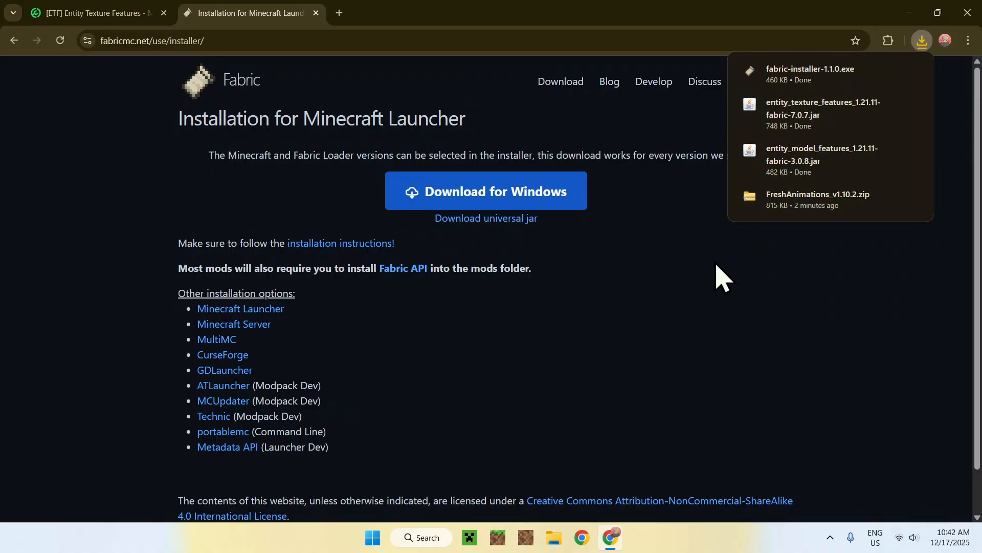
pyautogui.moveTo(699, 260)
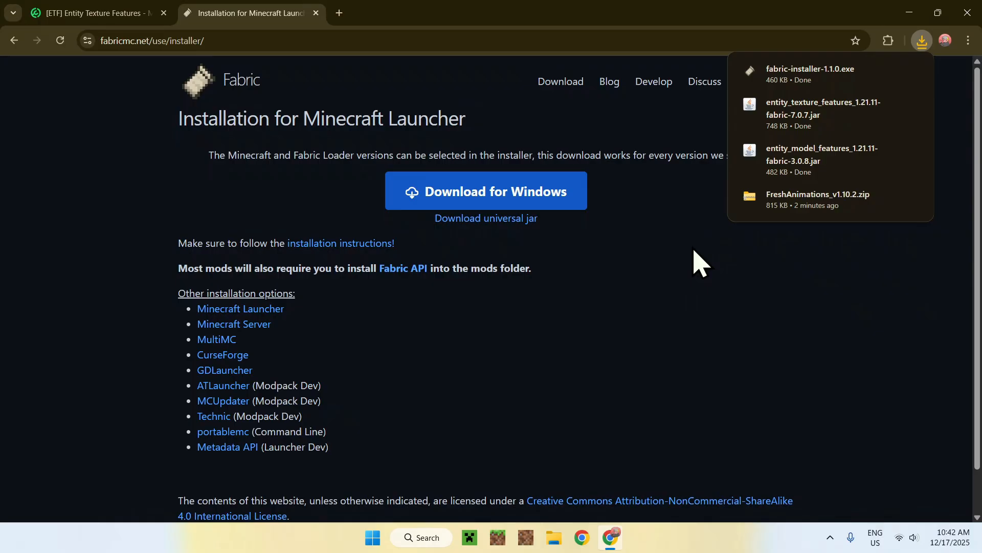
pyautogui.moveTo(954, 68)
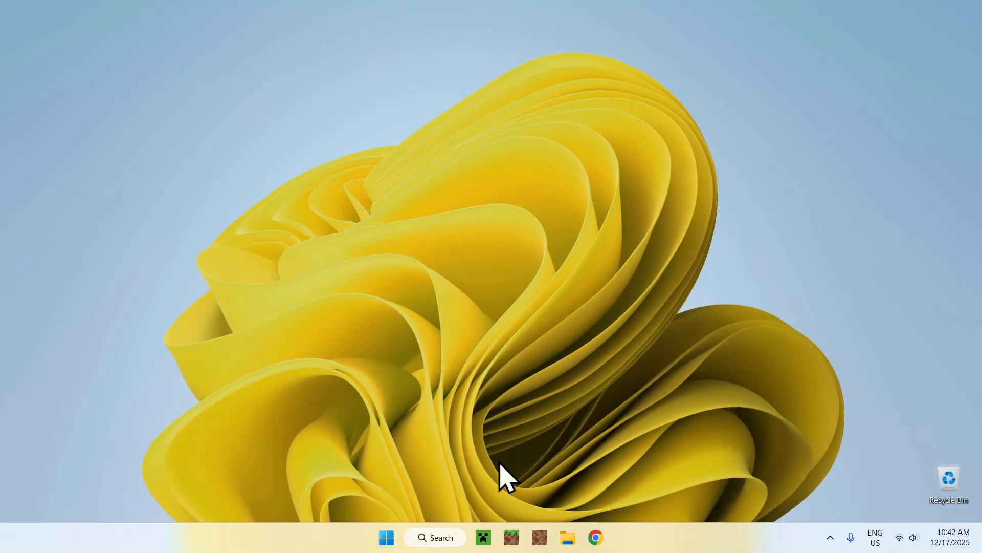
# Step: Show the Downloads folder in File Explorer and select fabric-installer-1.1.0.exe
pyautogui.click(567, 536)
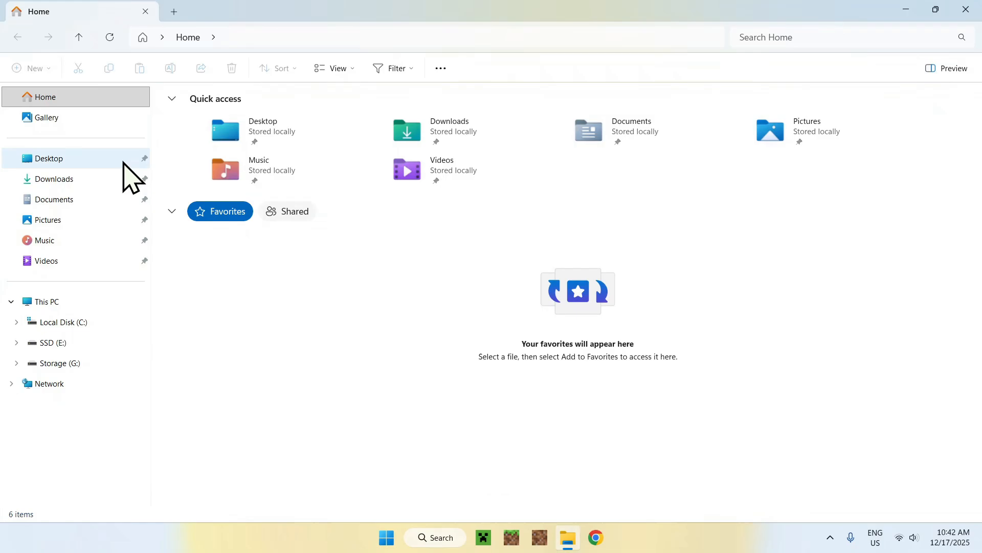
pyautogui.click(55, 179)
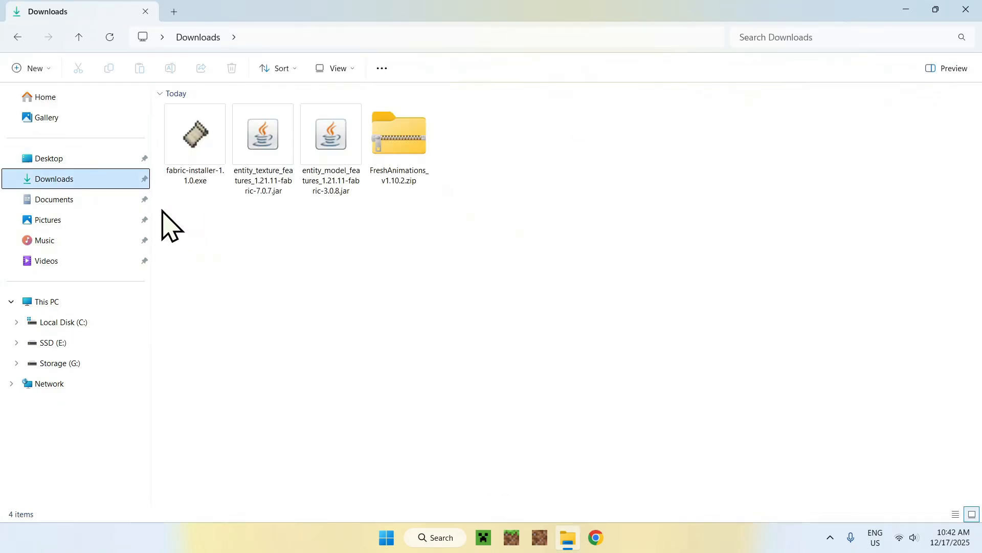
pyautogui.click(195, 134)
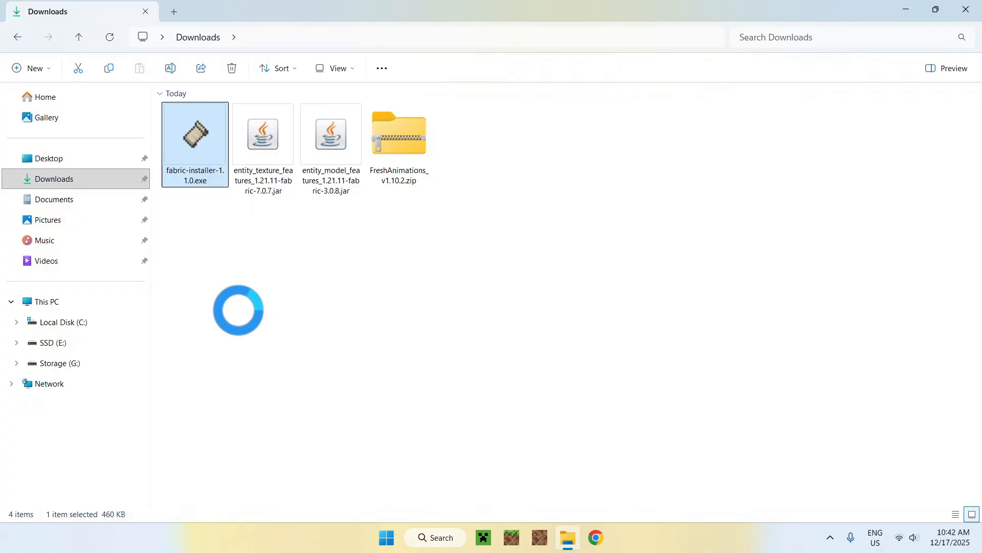
# Step: Run the installer, install Fabric Loader 0.18.3 for Minecraft 1.21.11 with a profile, and close it
pyautogui.doubleClick(195, 134)
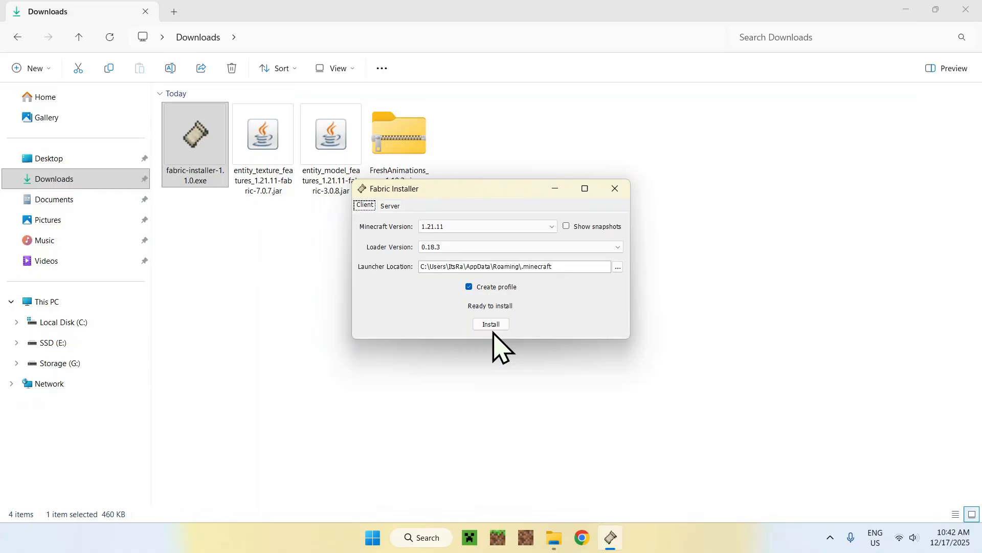
pyautogui.click(491, 324)
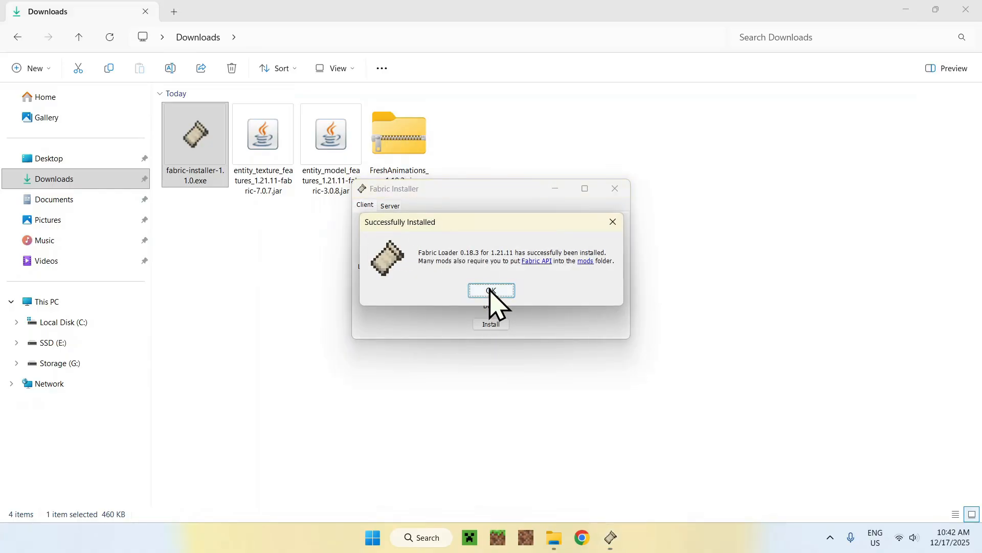
pyautogui.click(491, 290)
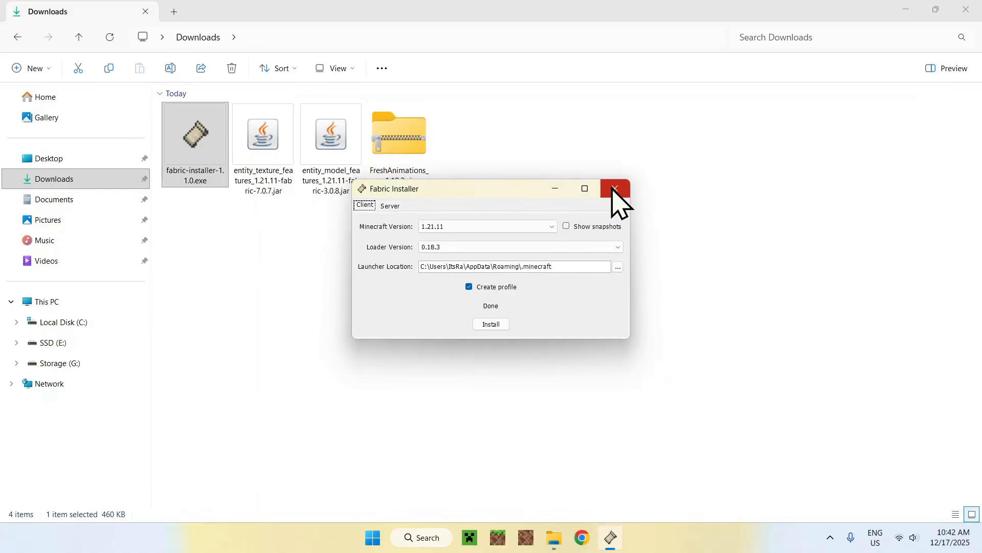
pyautogui.click(614, 189)
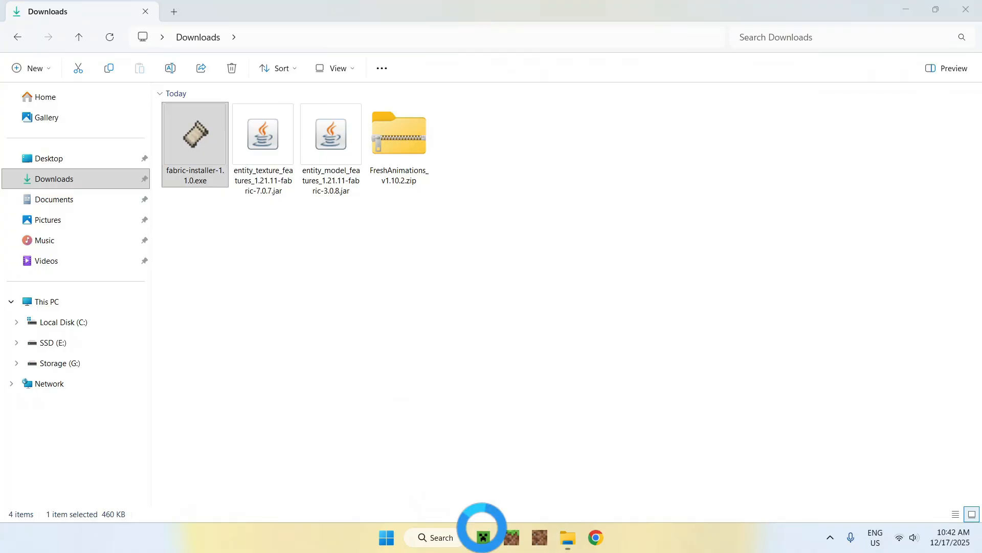
# Step: Start the launcher, show Installations and open the fabric-loader-1.21.11 game folder
pyautogui.click(482, 536)
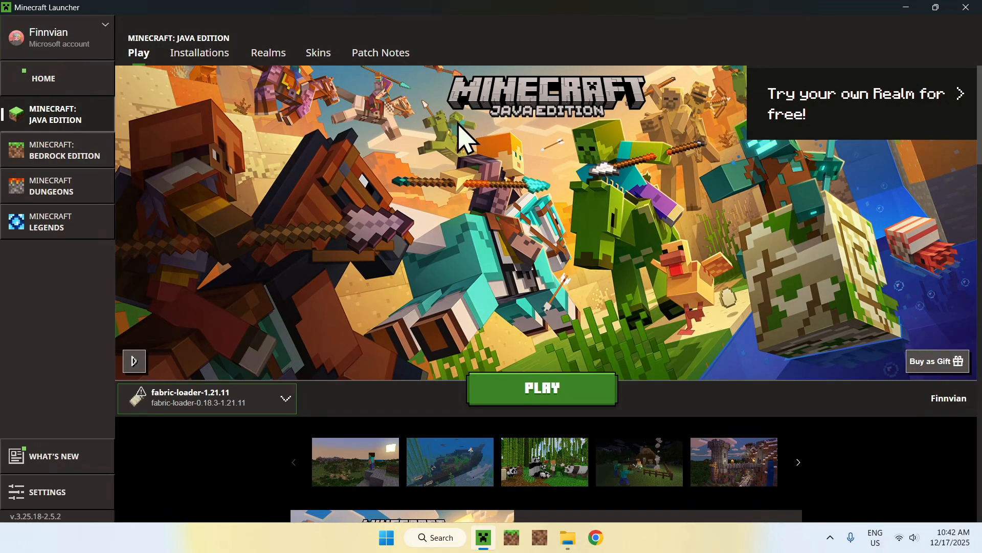
pyautogui.moveTo(235, 97)
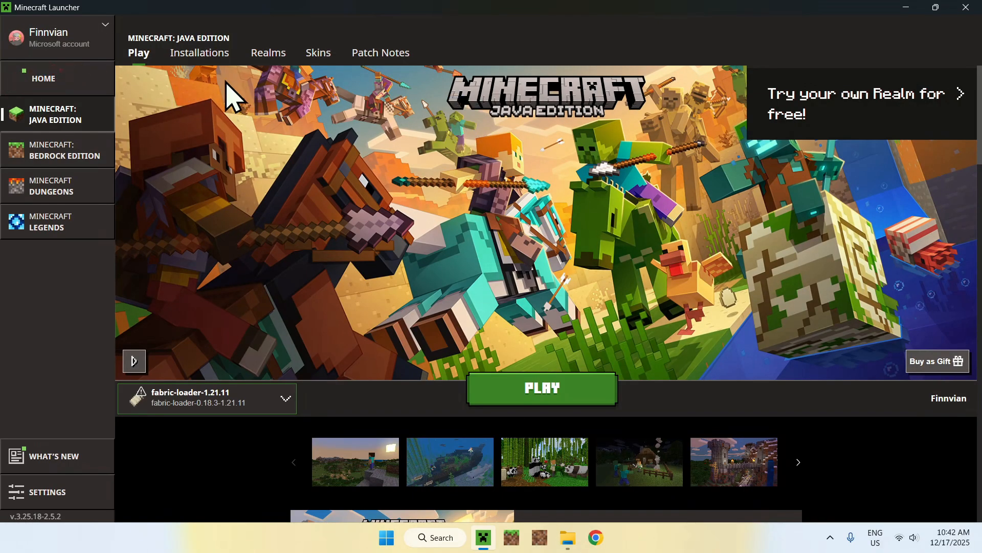
pyautogui.click(199, 53)
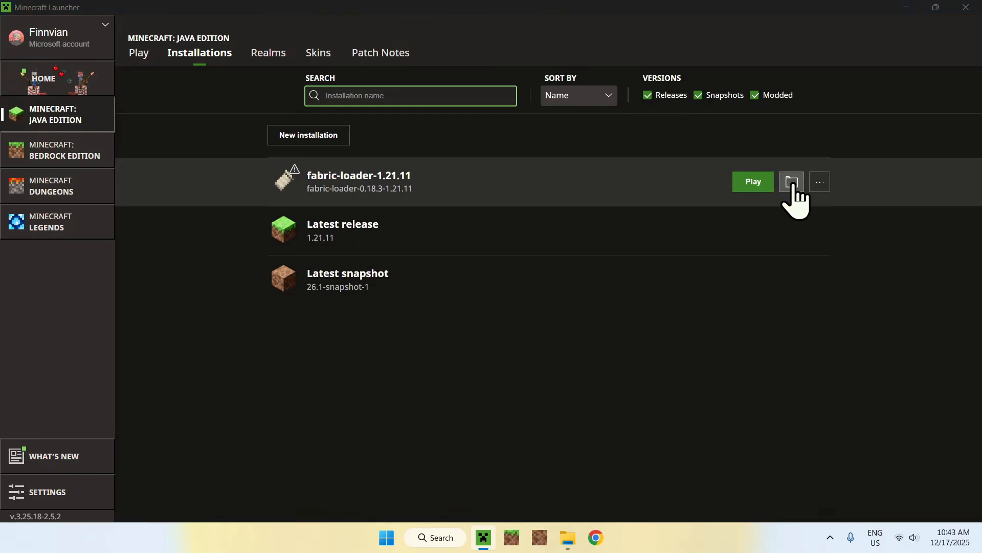
pyautogui.click(792, 181)
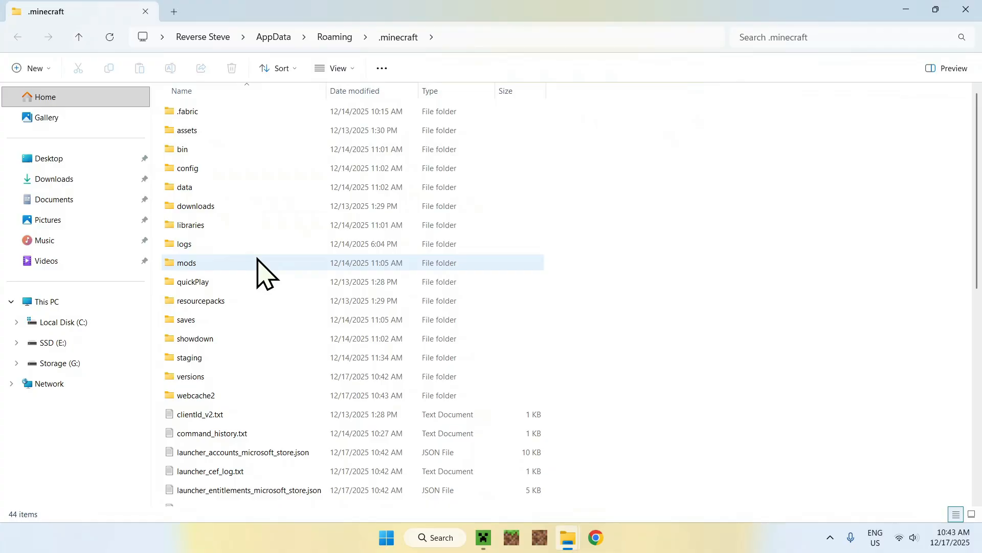
# Step: Copy the Entity Texture Features and Entity Model Features jars from Downloads into mods
pyautogui.doubleClick(186, 262)
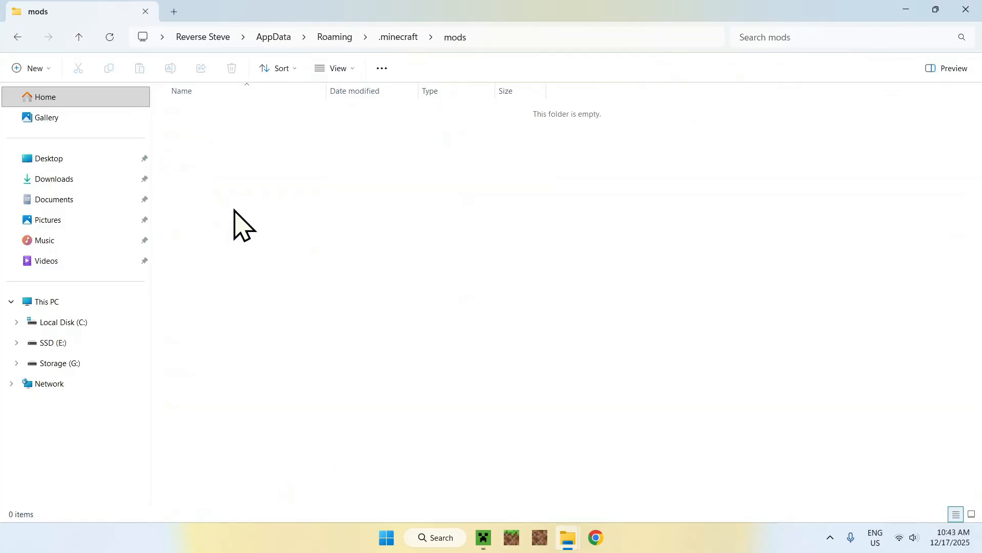
pyautogui.moveTo(54, 179)
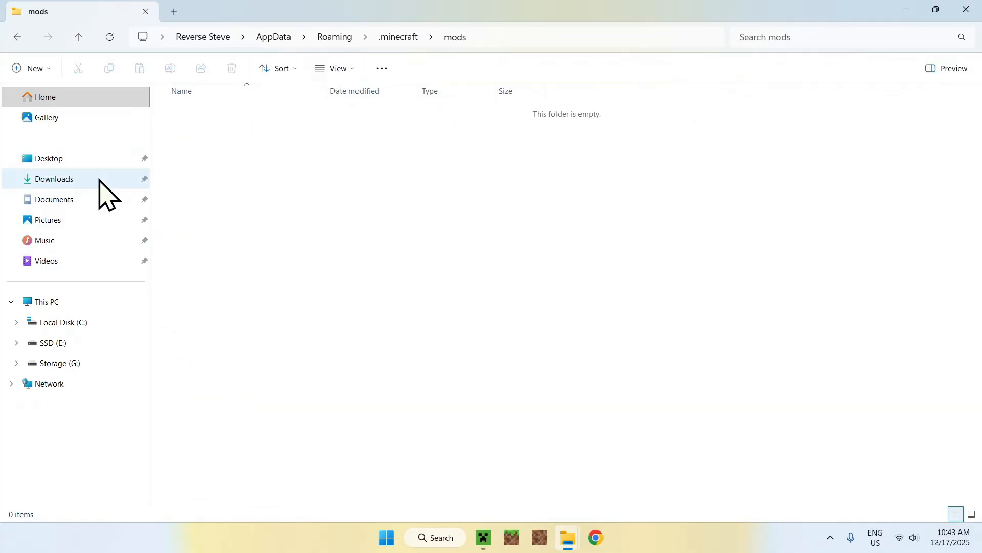
pyautogui.click(54, 179)
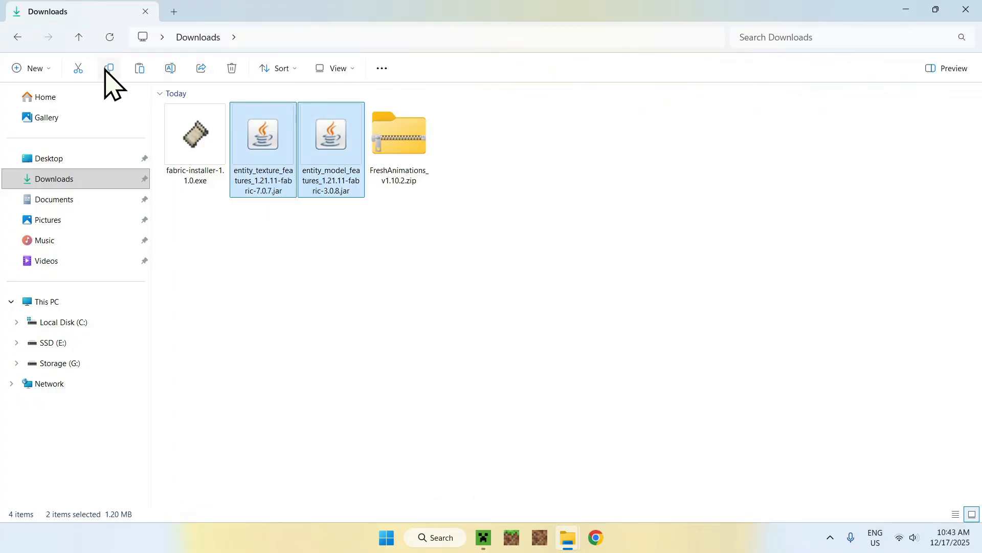
pyautogui.moveTo(18, 37)
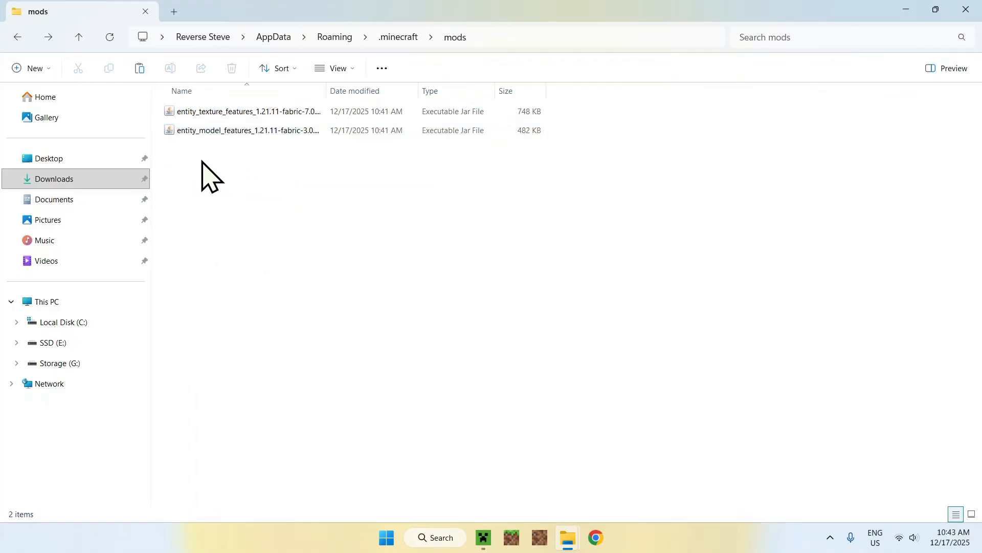
pyautogui.moveTo(258, 177)
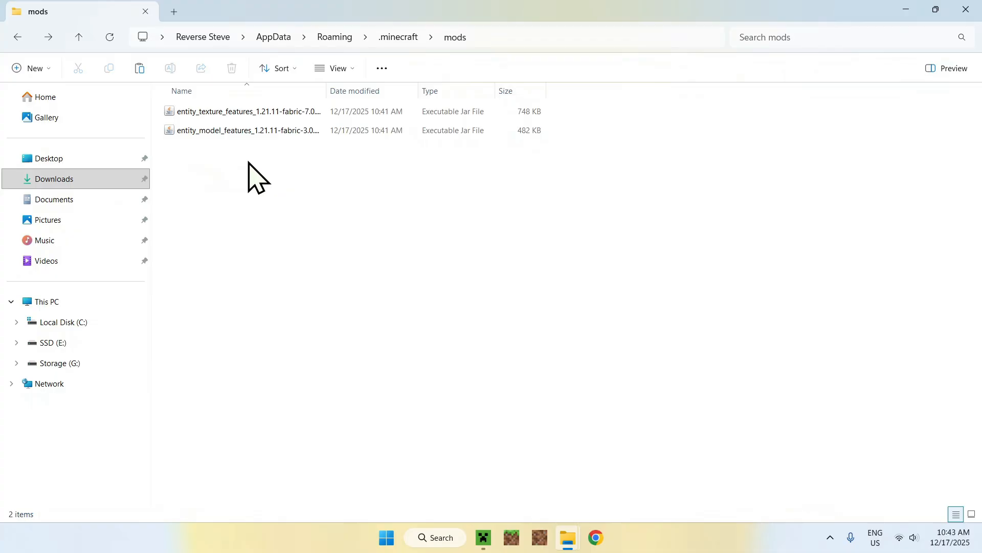
pyautogui.moveTo(488, 216)
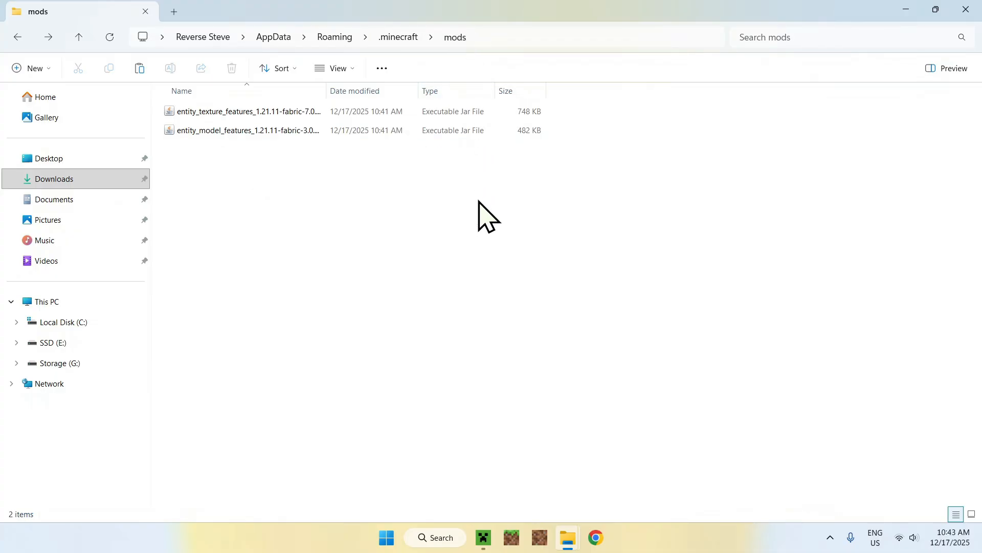
pyautogui.click(78, 37)
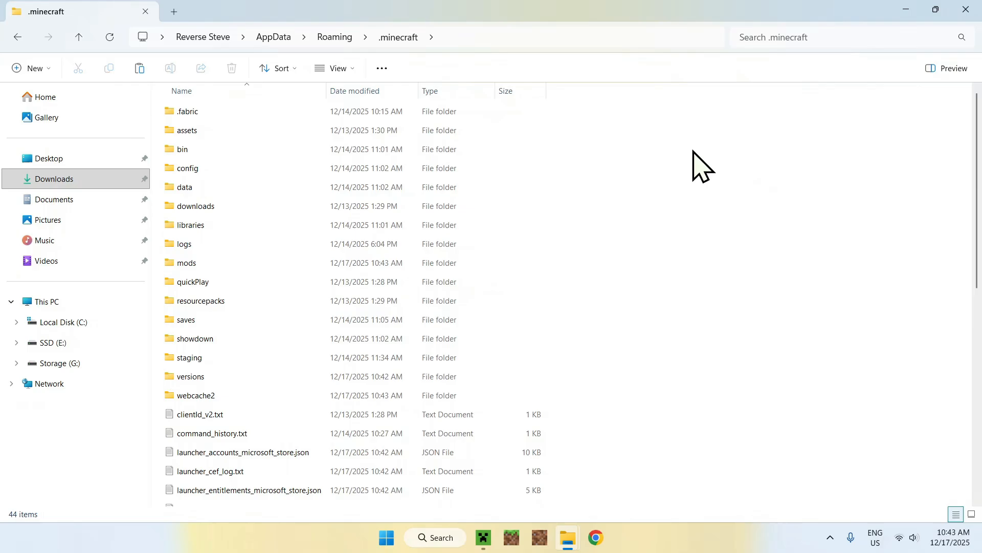
# Step: Move FreshAnimations_v1.10.2.zip from Downloads into the resourcepacks folder
pyautogui.click(201, 300)
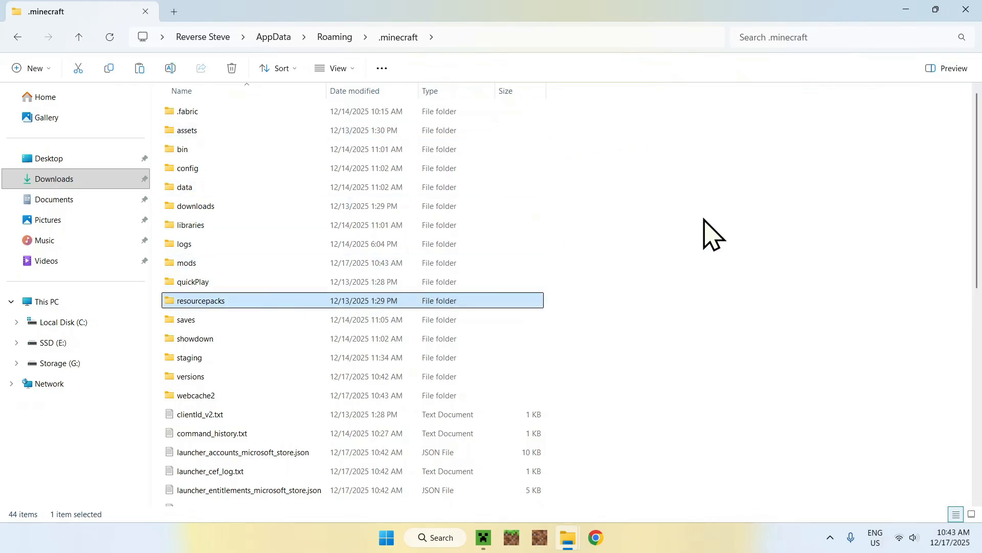
pyautogui.doubleClick(201, 300)
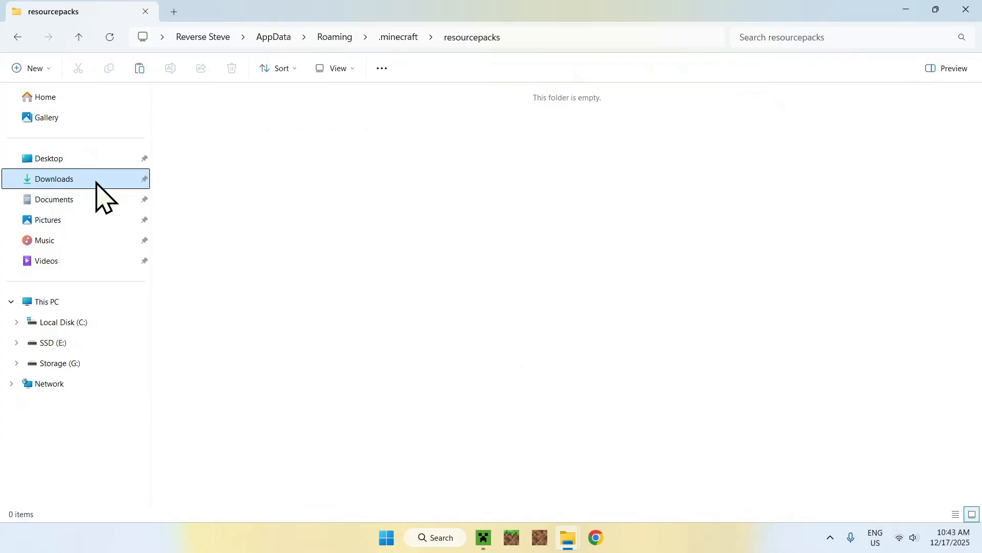
pyautogui.click(54, 179)
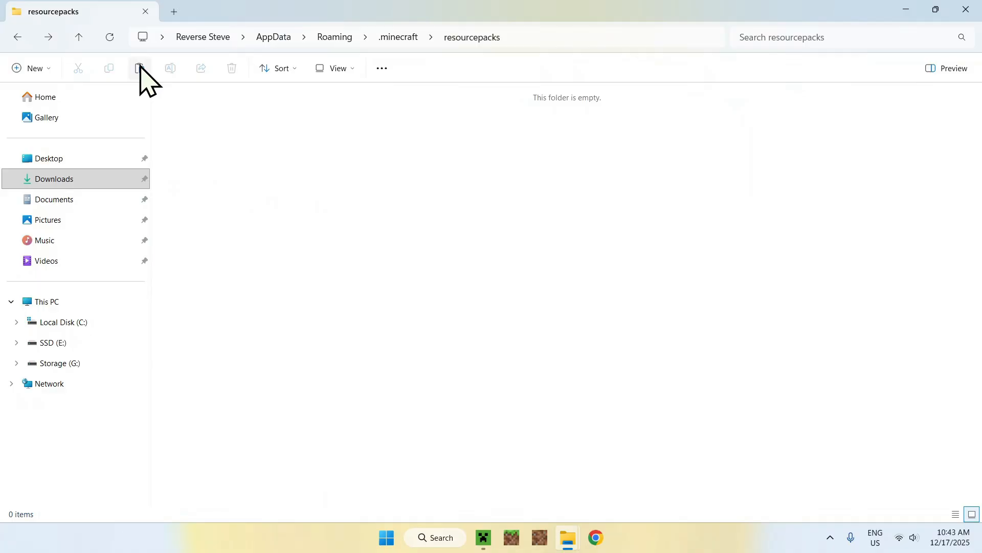
pyautogui.click(139, 68)
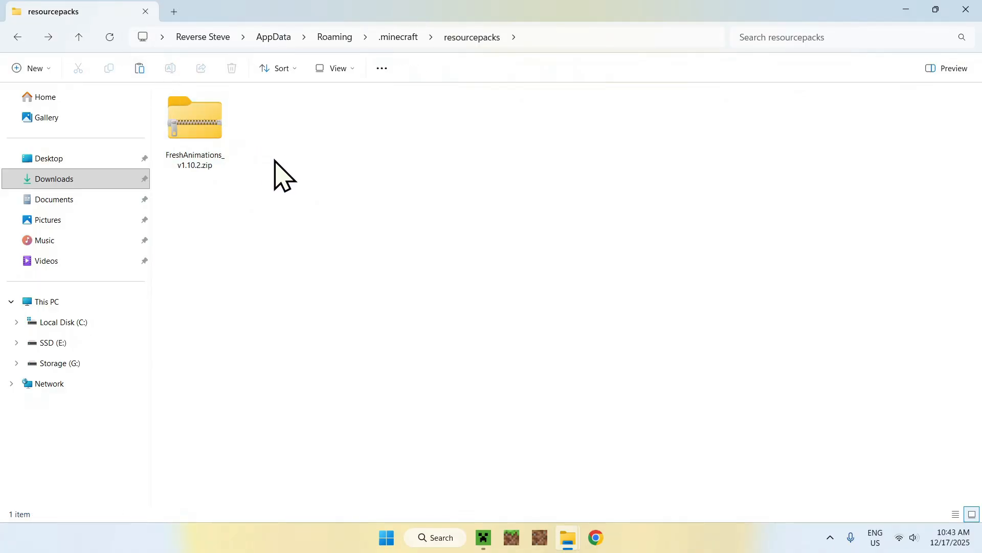
pyautogui.moveTo(293, 157)
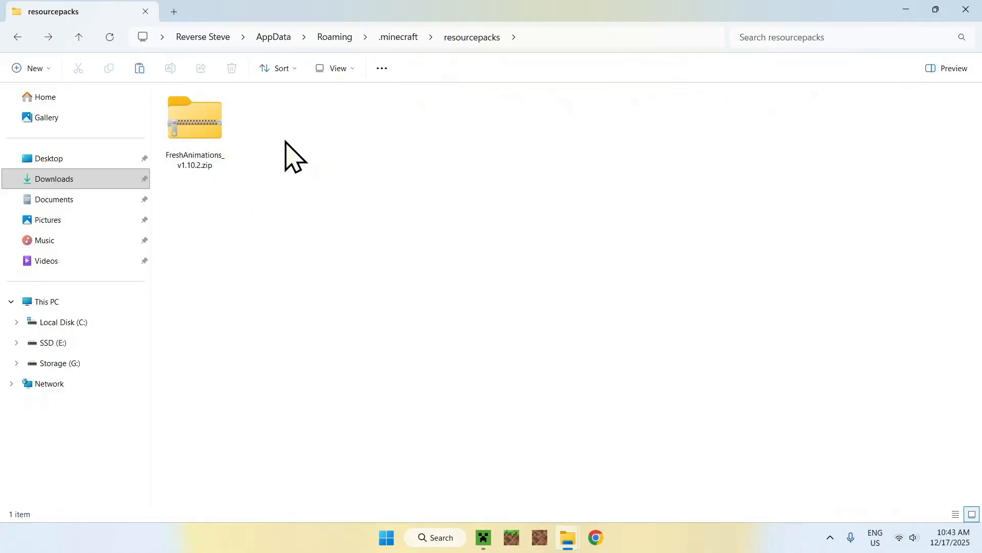
pyautogui.moveTo(460, 184)
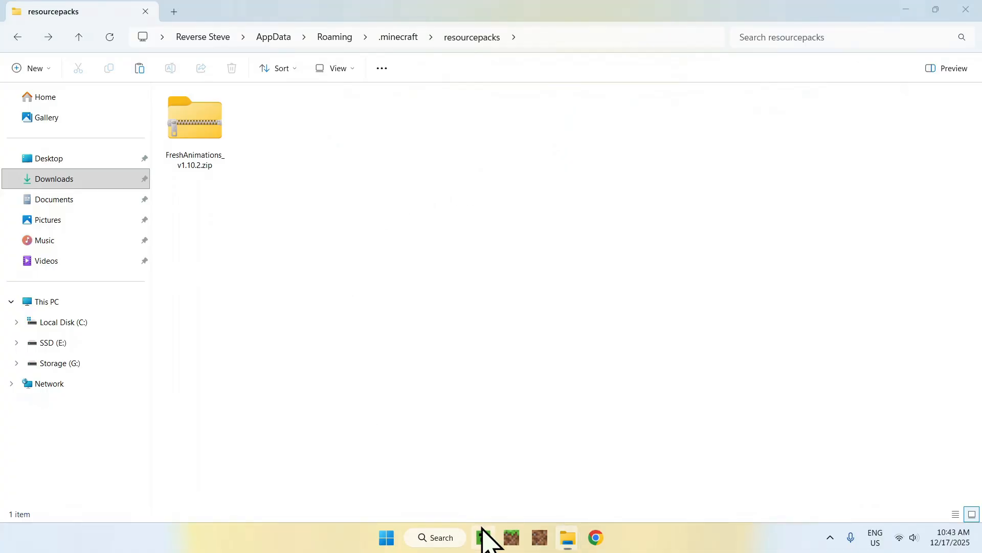
# Step: Play fabric-loader-1.21.11, ticking 'I understand the risks' and confirming the modded launch
pyautogui.click(482, 537)
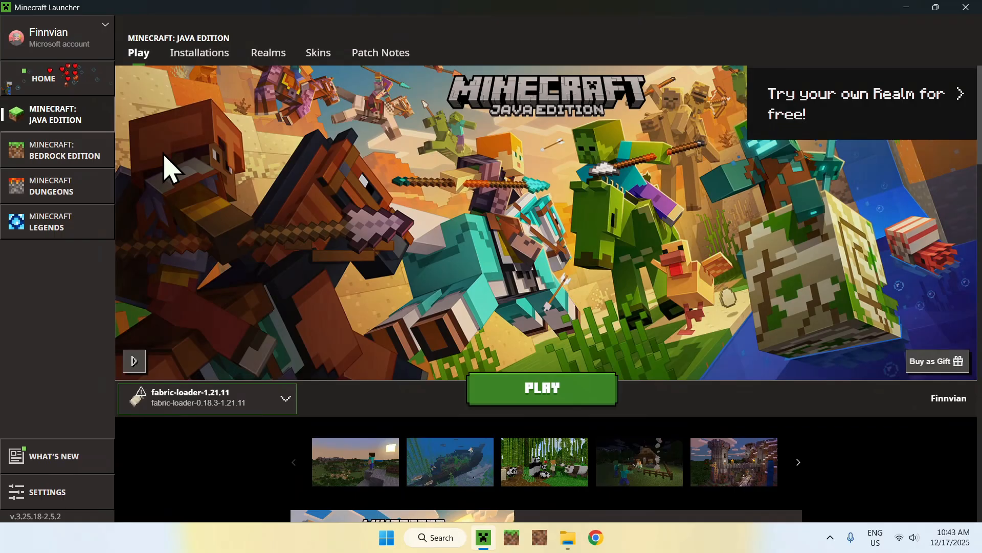
pyautogui.moveTo(413, 376)
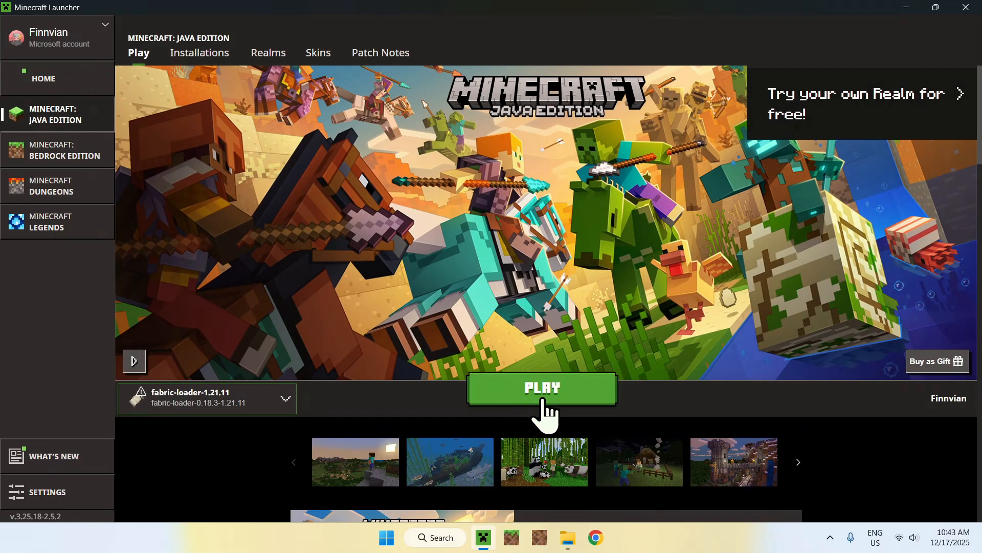
pyautogui.click(541, 387)
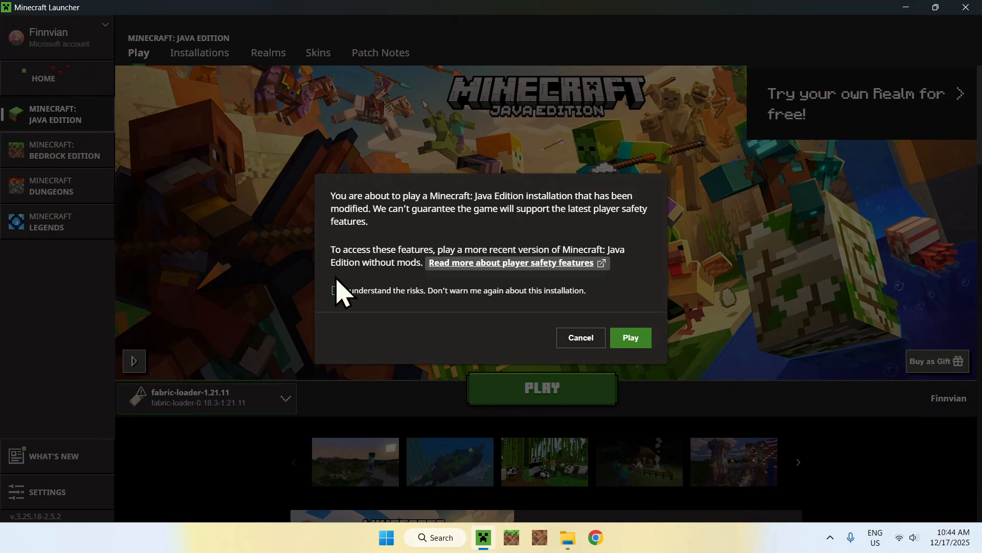
pyautogui.click(337, 290)
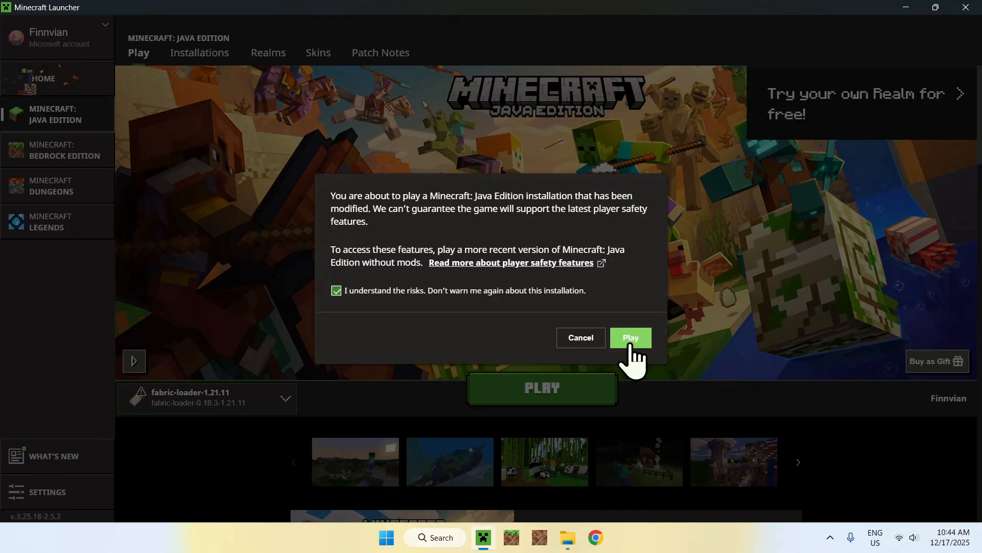
pyautogui.click(630, 337)
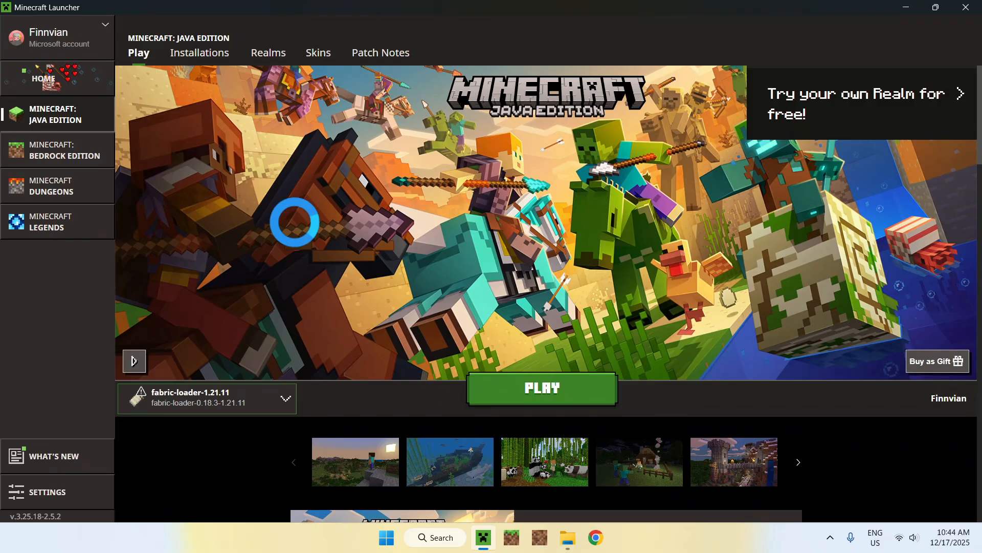
pyautogui.click(542, 388)
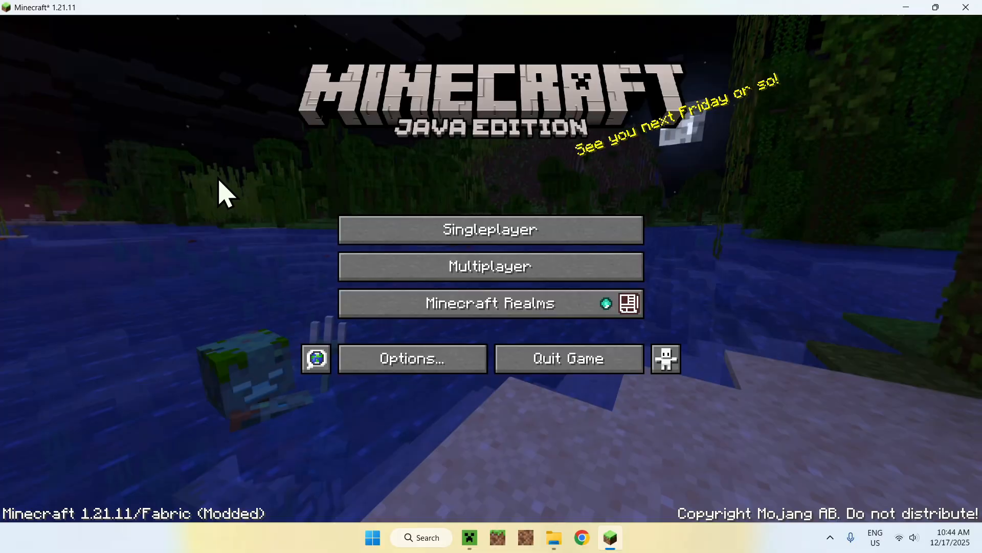
pyautogui.moveTo(291, 244)
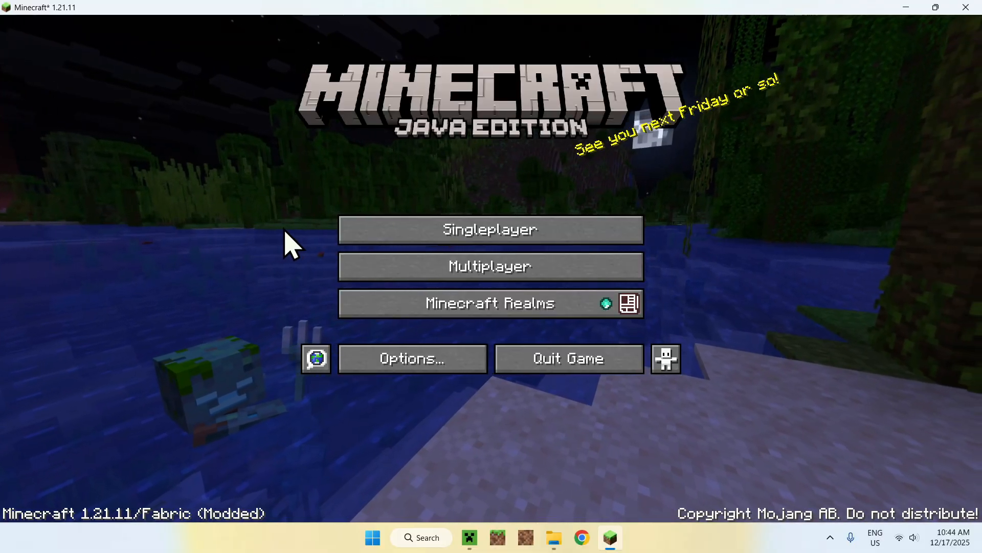
# Step: Enter a singleplayer world, grab chicken and creeper spawn eggs, spawn a creeper and pause
pyautogui.click(489, 229)
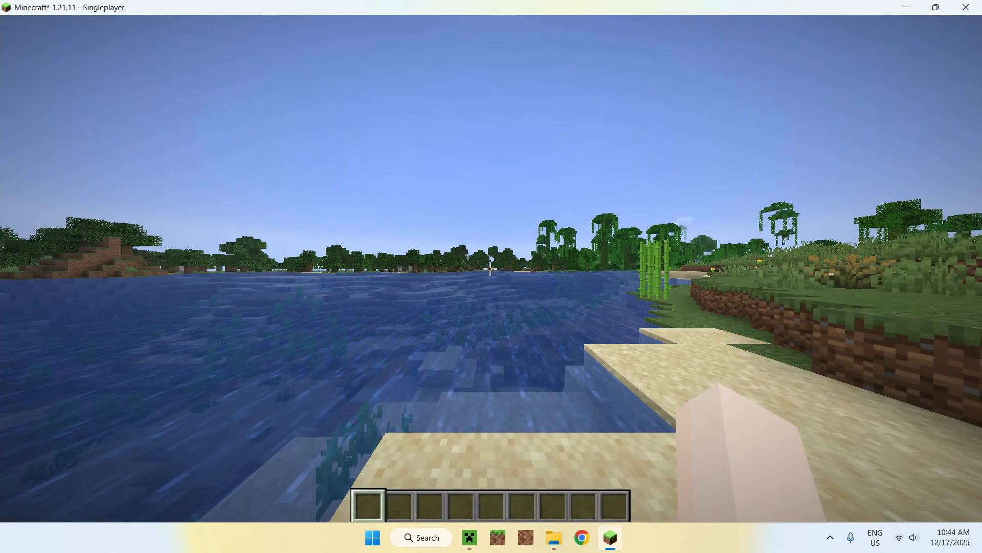
pyautogui.moveTo(491, 277)
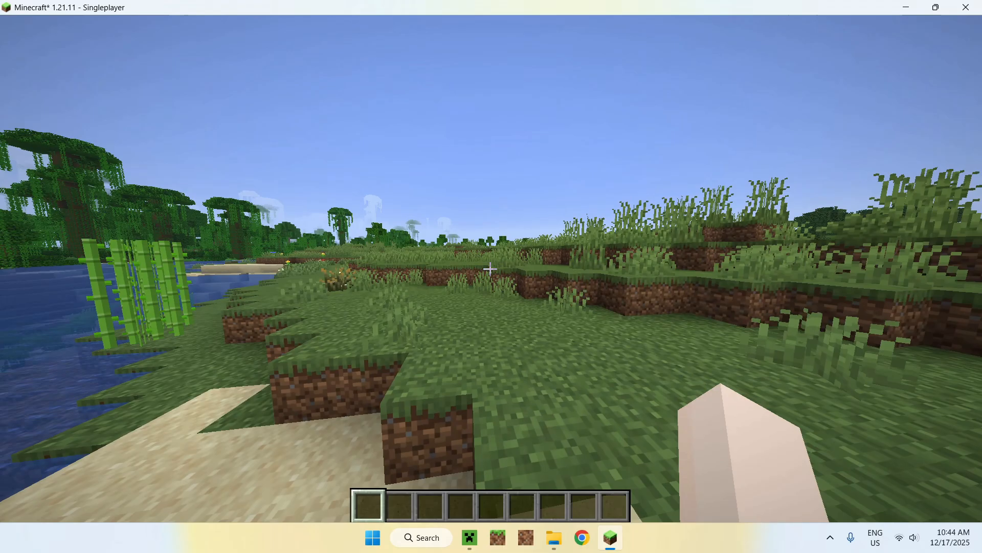
pyautogui.press('e')
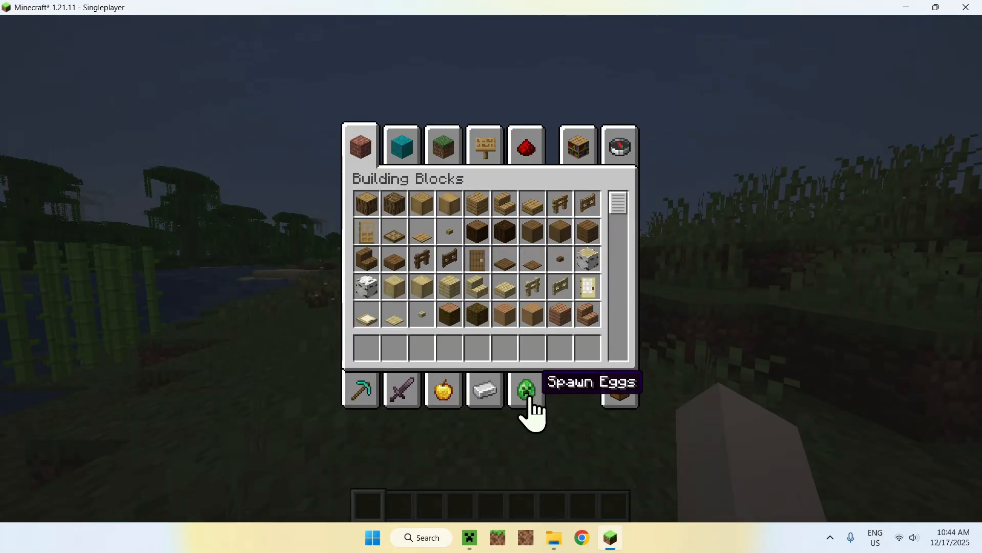
pyautogui.click(525, 390)
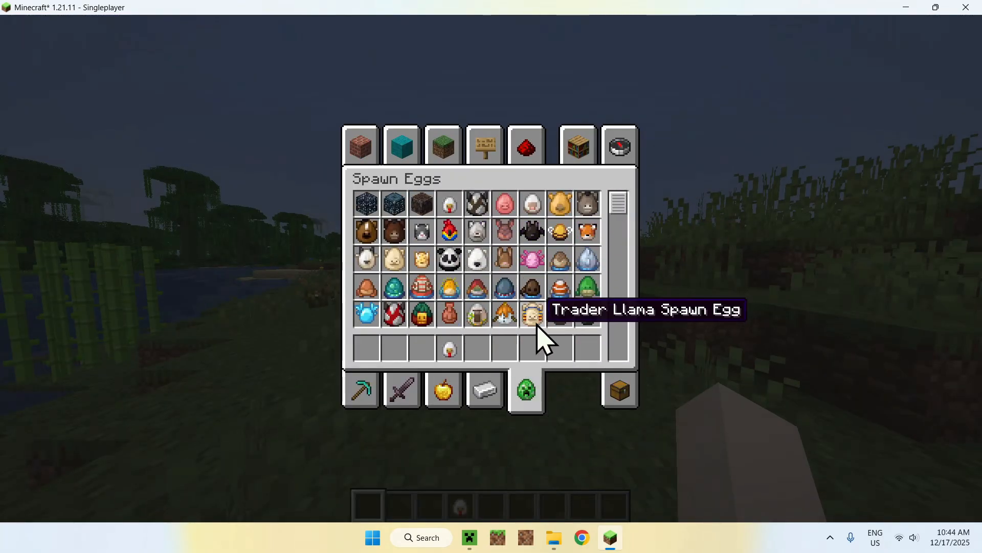
pyautogui.scroll(-3)
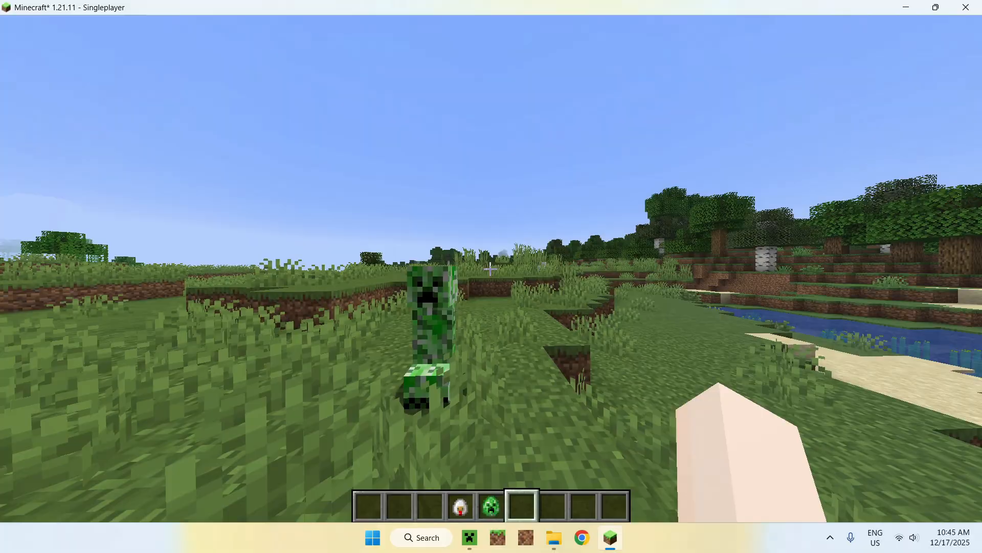
pyautogui.press('Escape')
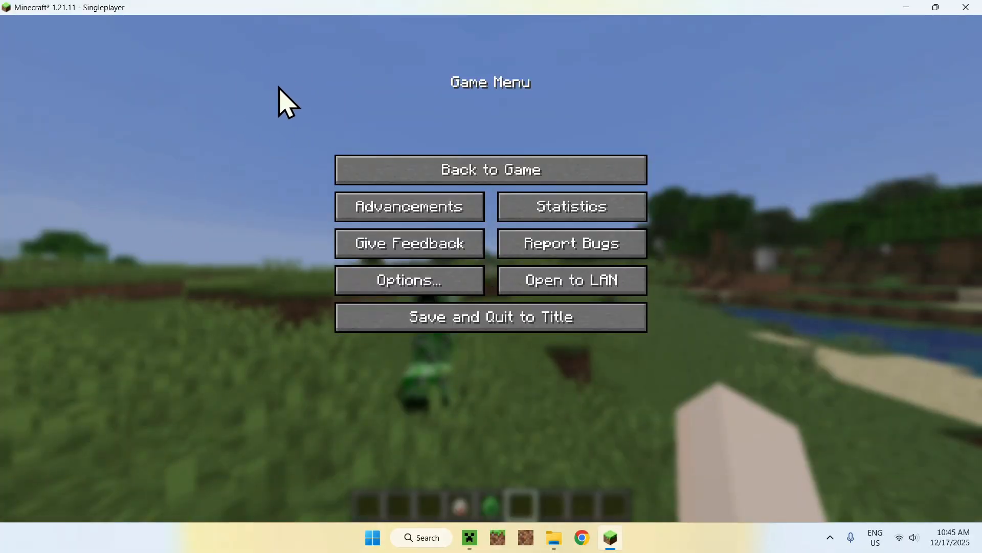
pyautogui.moveTo(410, 280)
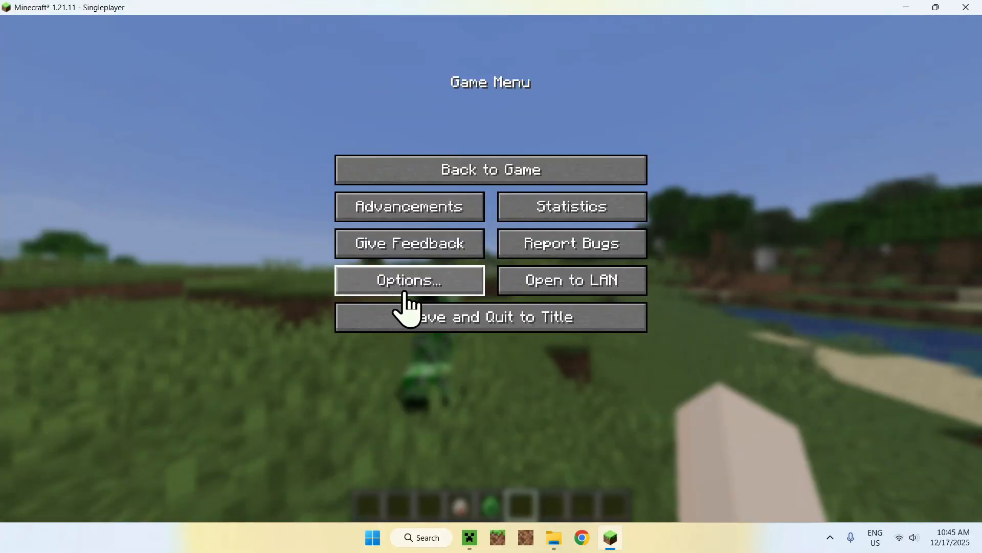
# Step: Select the FreshAnimations_v1.10.2.zip pack above Default in Resource Packs and apply it
pyautogui.click(409, 280)
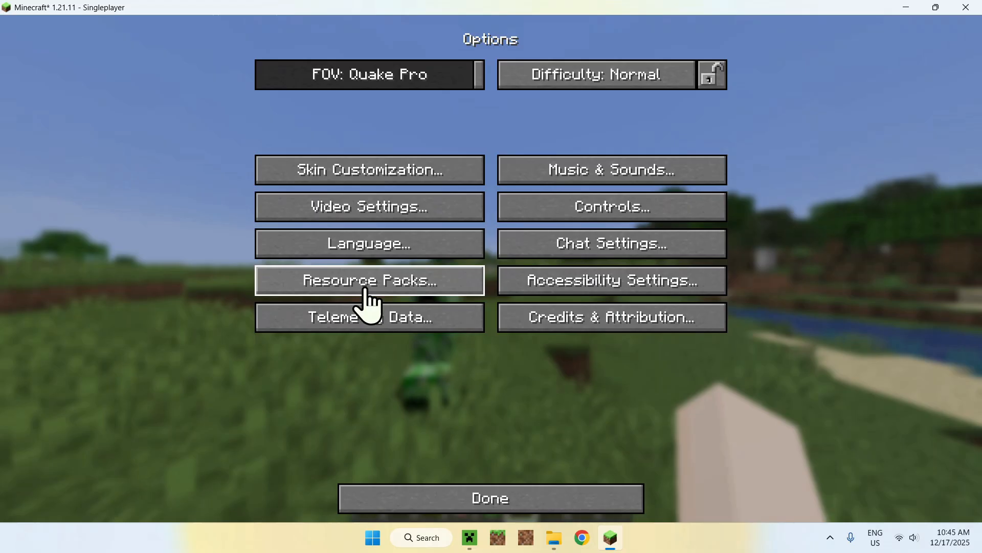
pyautogui.click(369, 280)
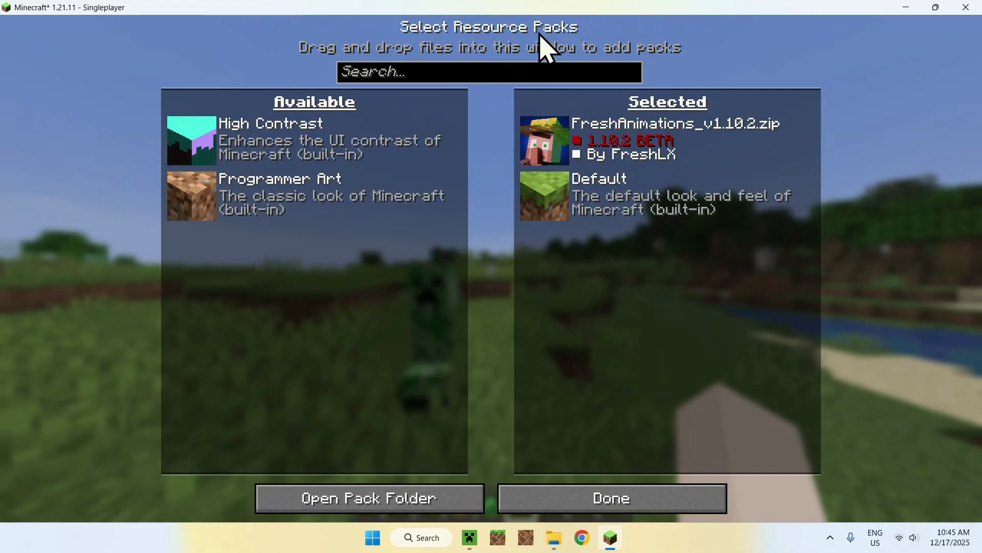
pyautogui.moveTo(741, 432)
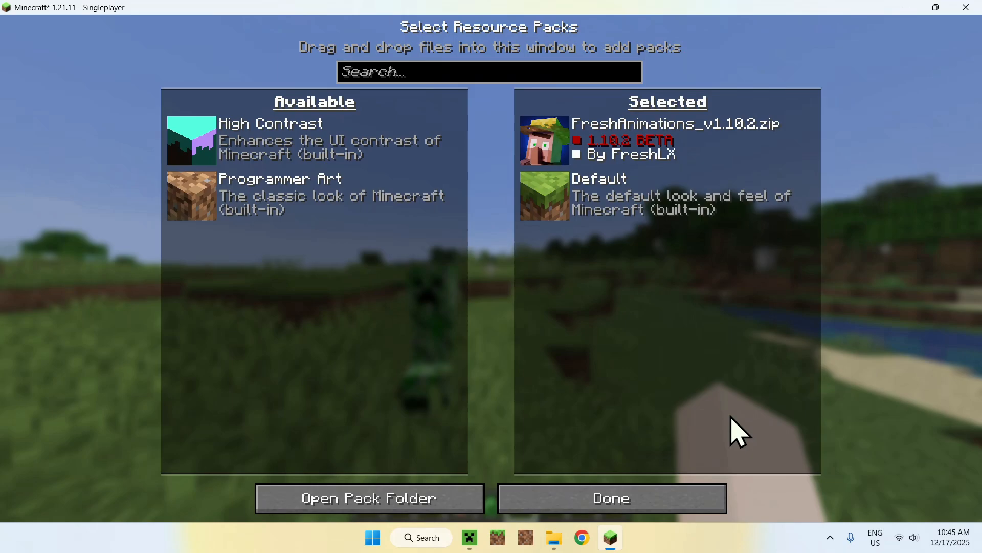
pyautogui.click(611, 497)
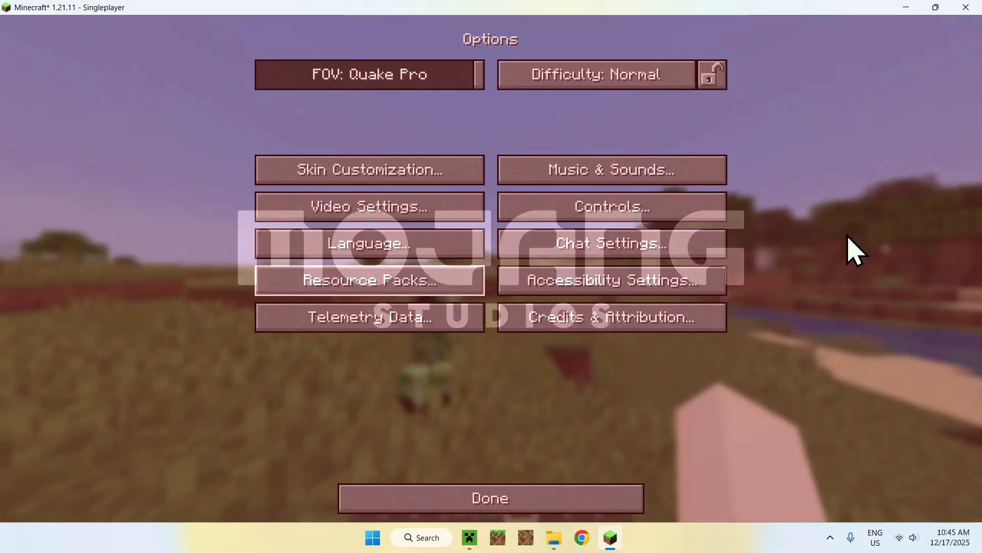
# Step: Resume the world and walk forward to find the spawned creeper and chicken
pyautogui.click(491, 498)
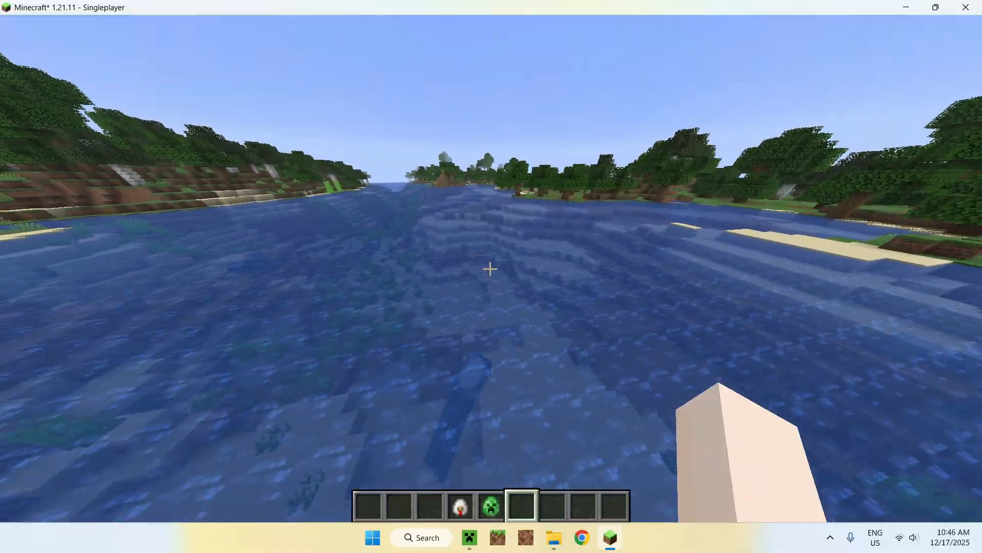
pyautogui.moveTo(491, 270)
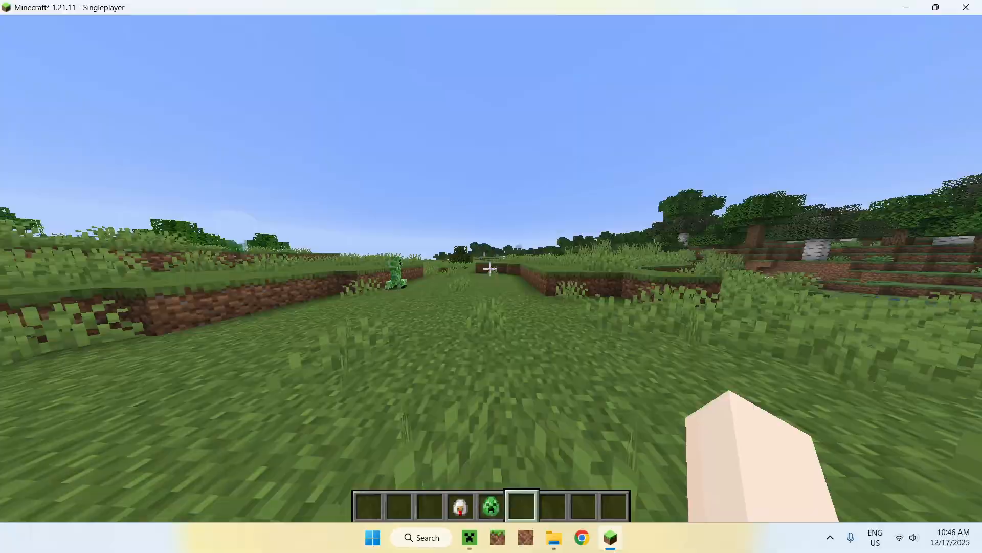
pyautogui.press('w')
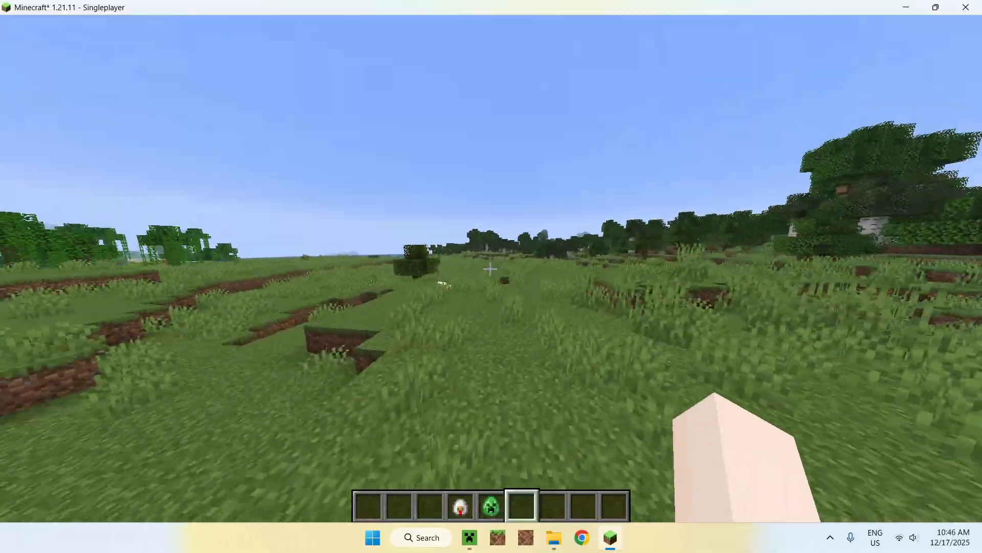